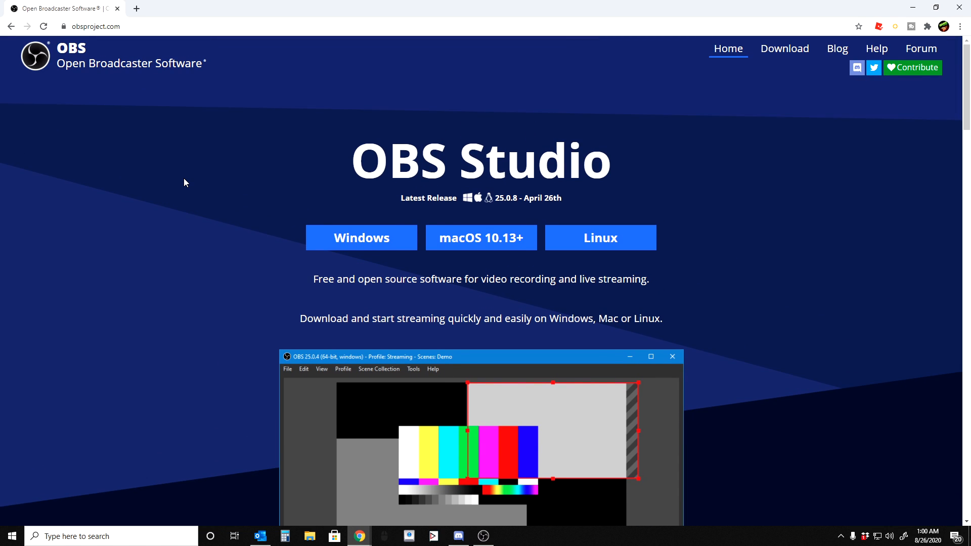
mouse_move(347, 159)
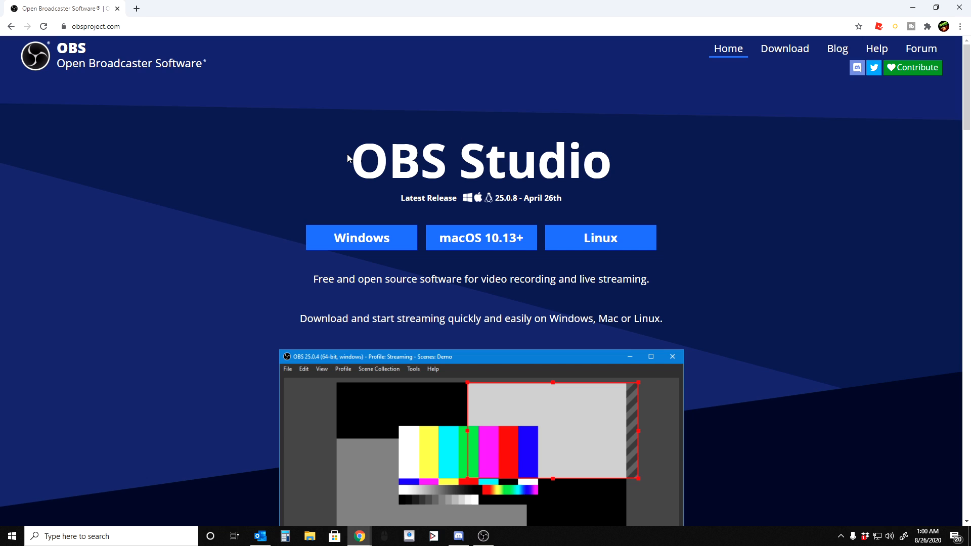
mouse_move(258, 399)
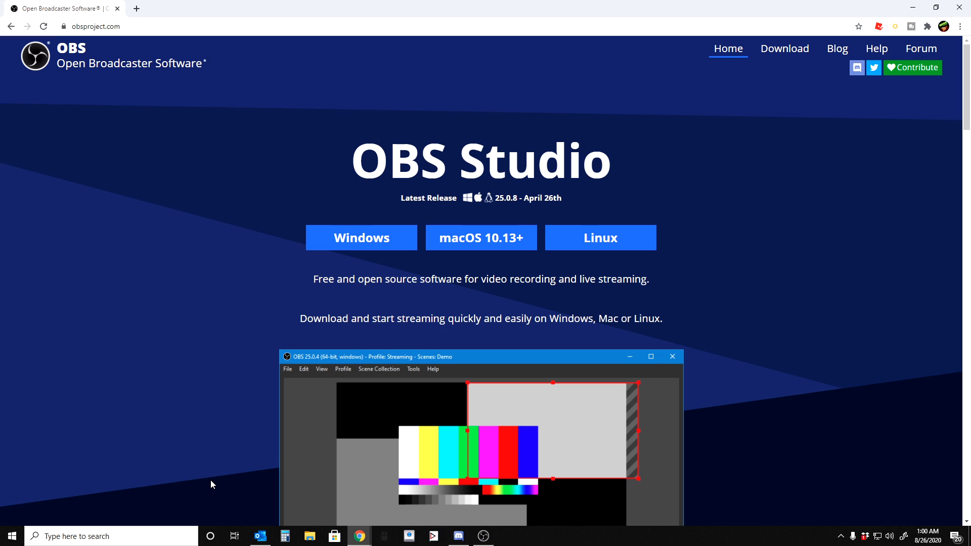
mouse_move(250, 492)
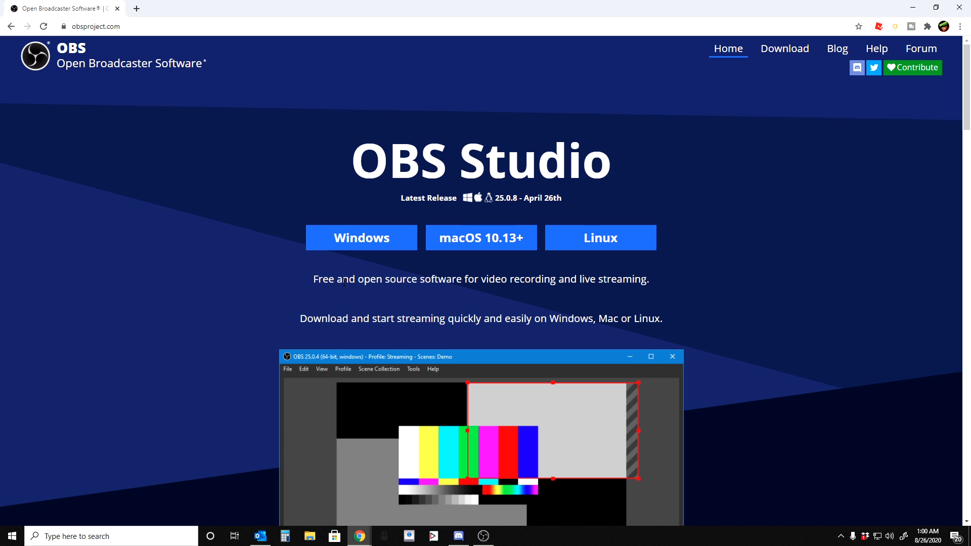
mouse_move(361, 236)
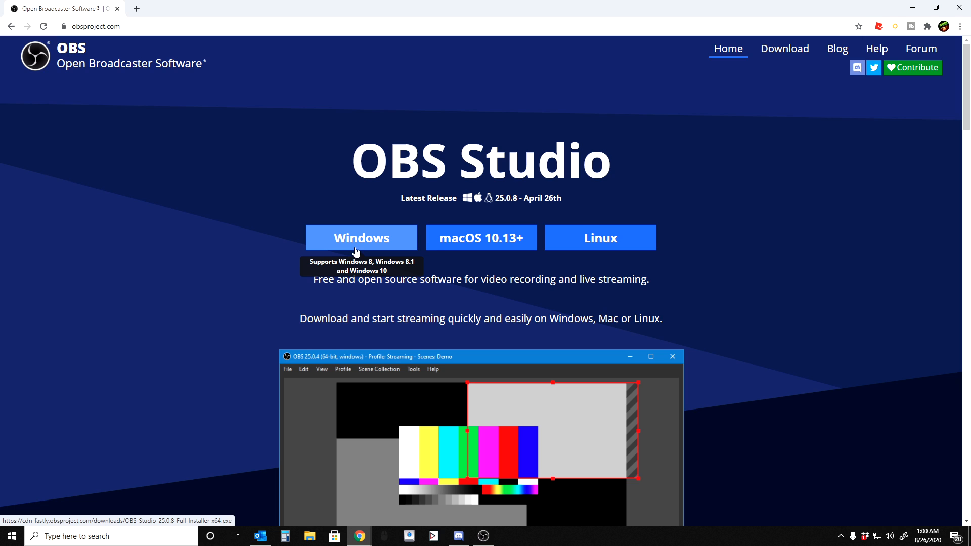
mouse_move(564, 252)
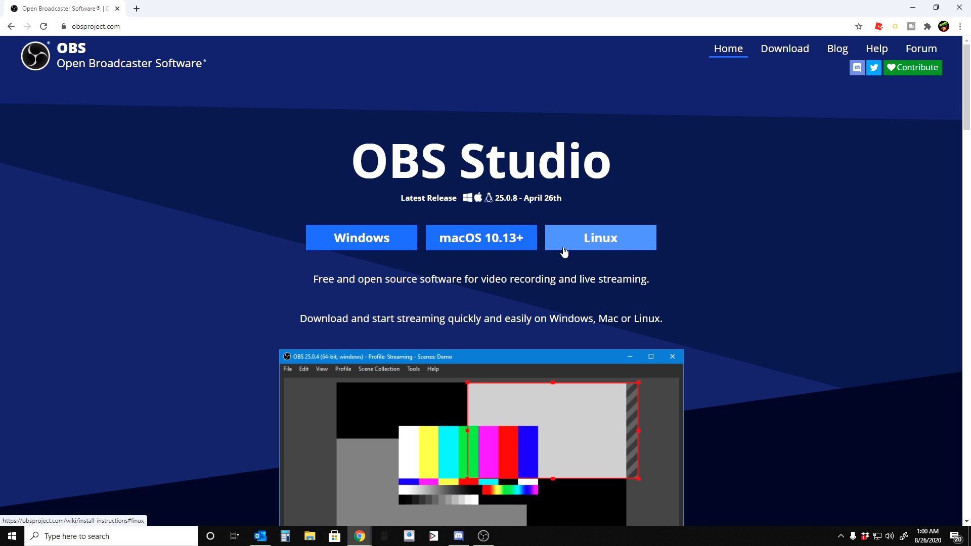
mouse_move(362, 237)
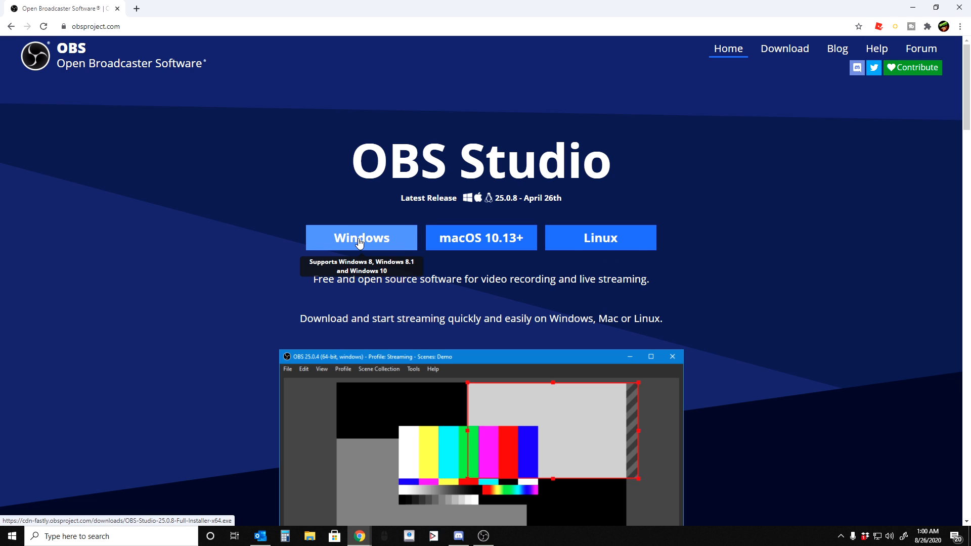
mouse_move(382, 241)
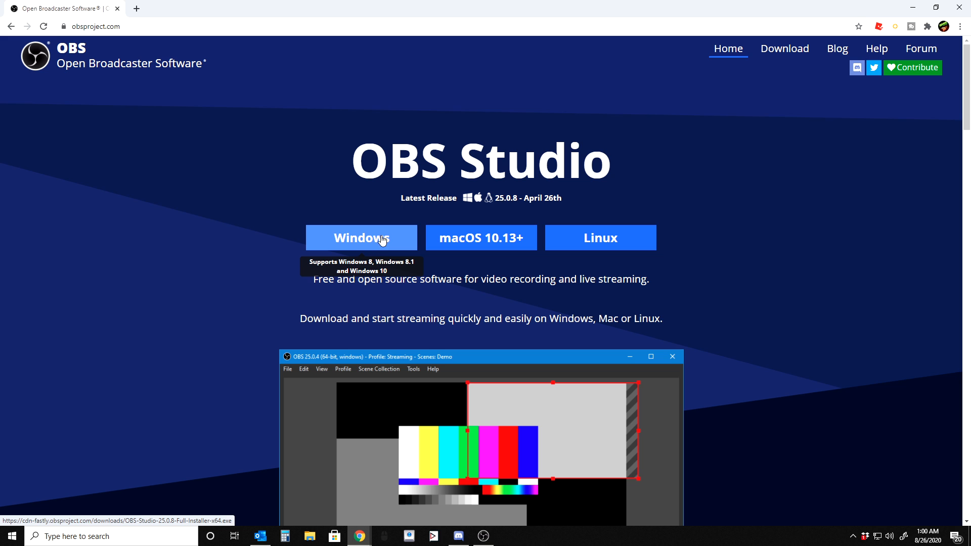
mouse_move(477, 238)
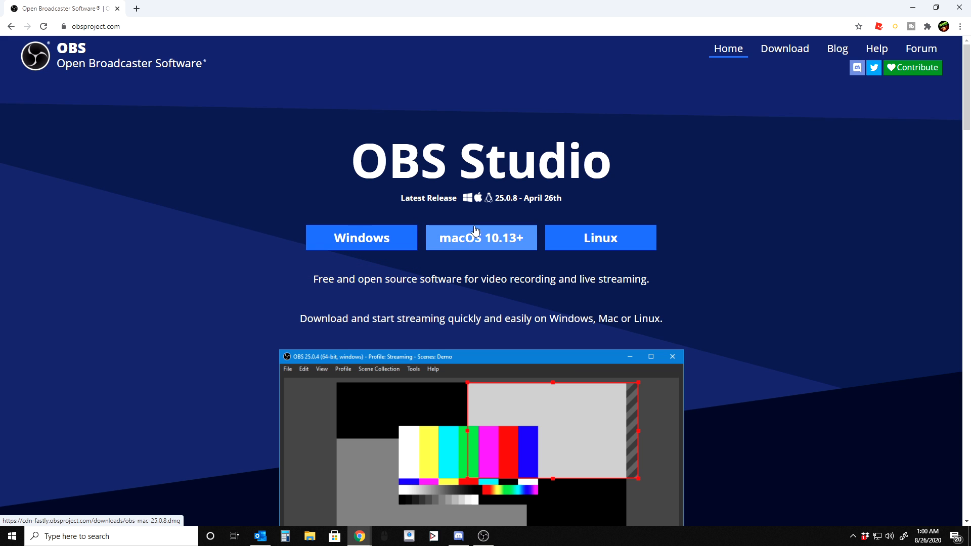
mouse_move(361, 237)
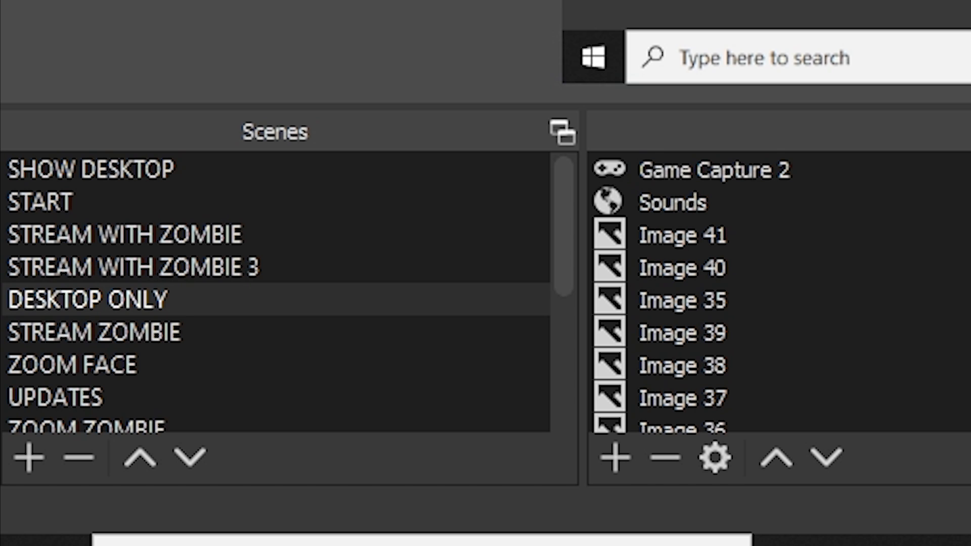
Open the Windows taskbar settings from the taskbar context menu.
click(681, 269)
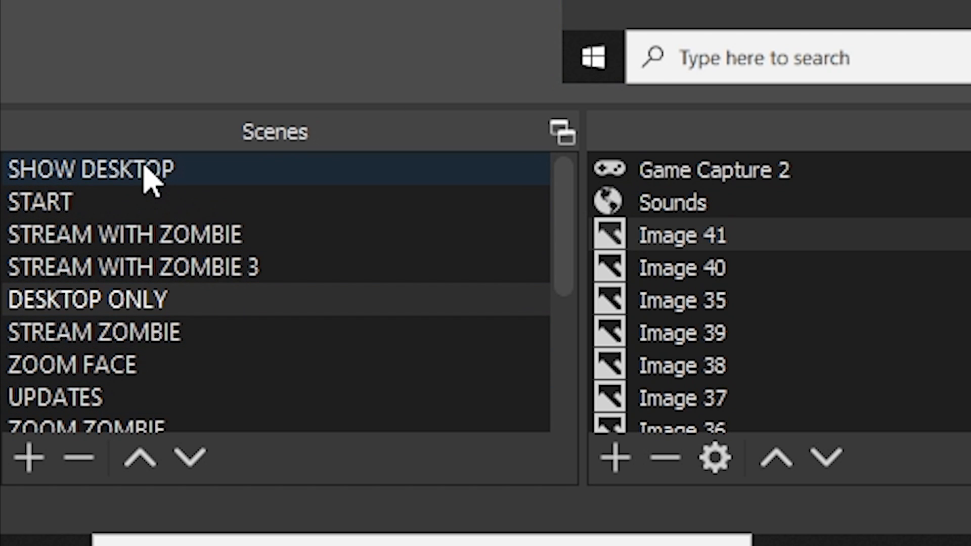
click(123, 234)
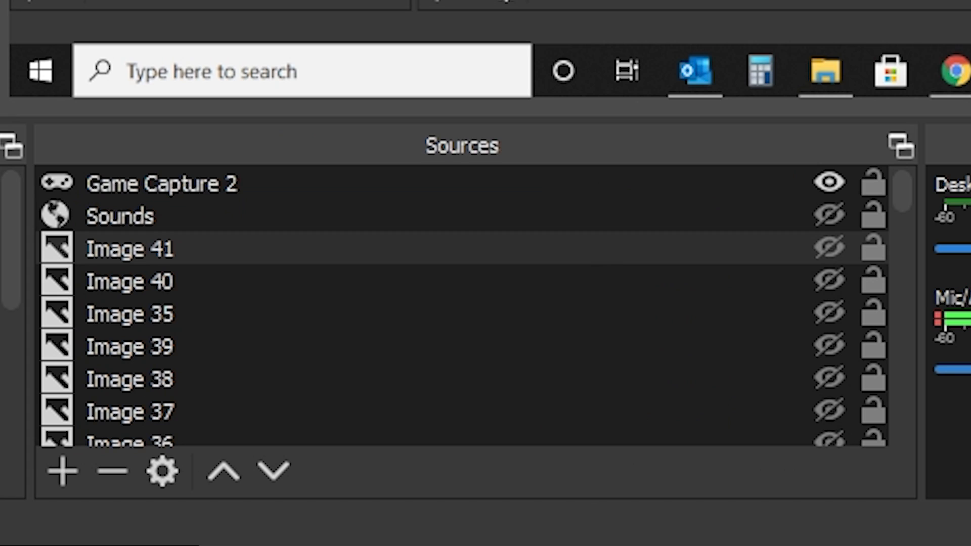
click(131, 281)
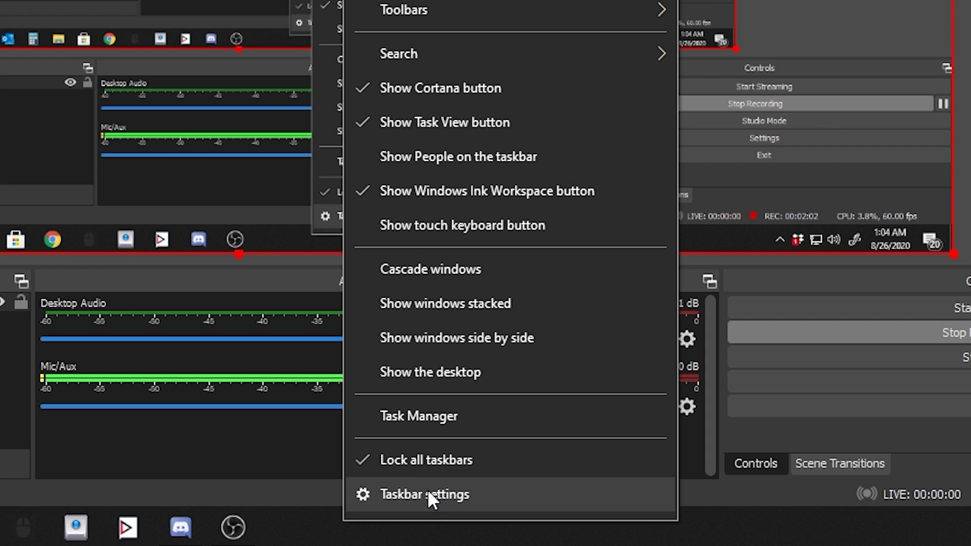
click(424, 495)
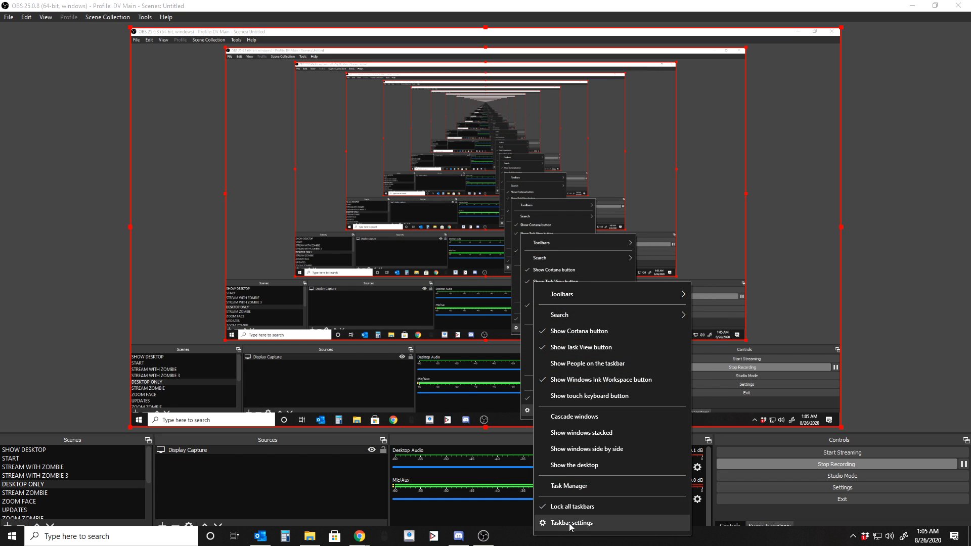
click(571, 523)
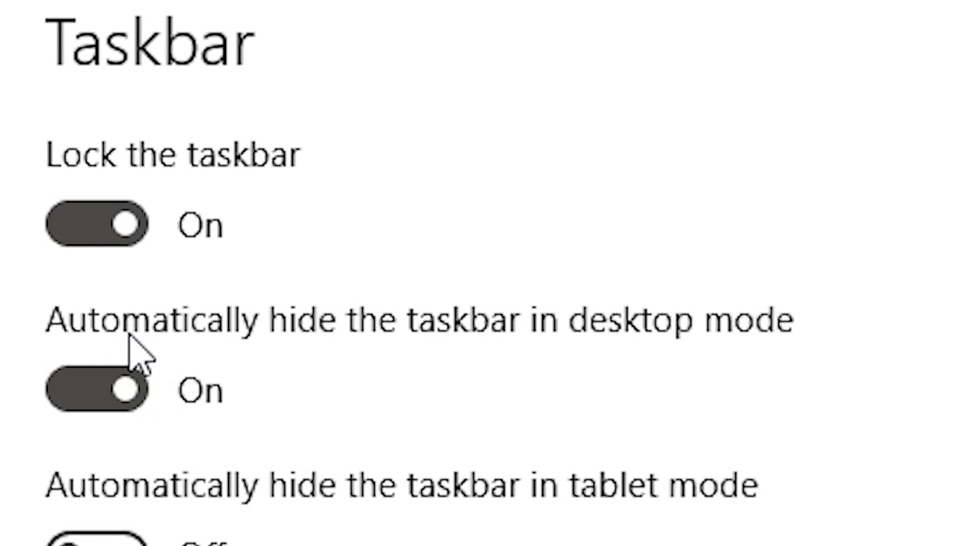
mouse_move(669, 362)
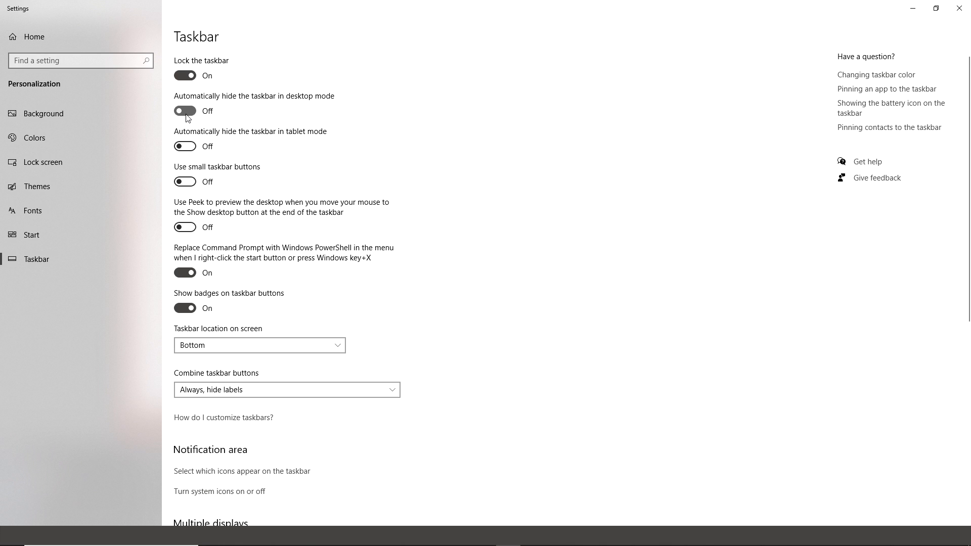
Toggle automatic taskbar hiding in desktop mode on, then leave it turned off and return to OBS.
click(184, 112)
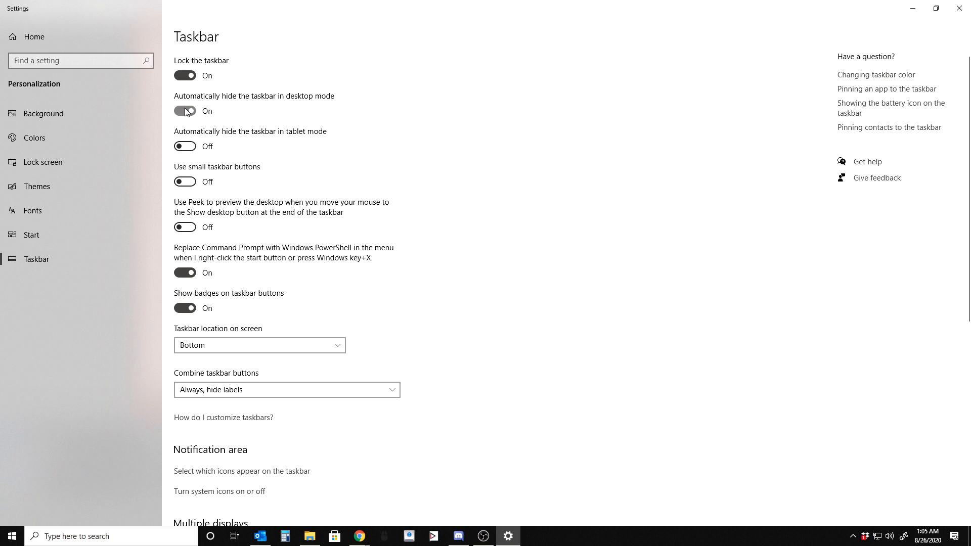
click(184, 111)
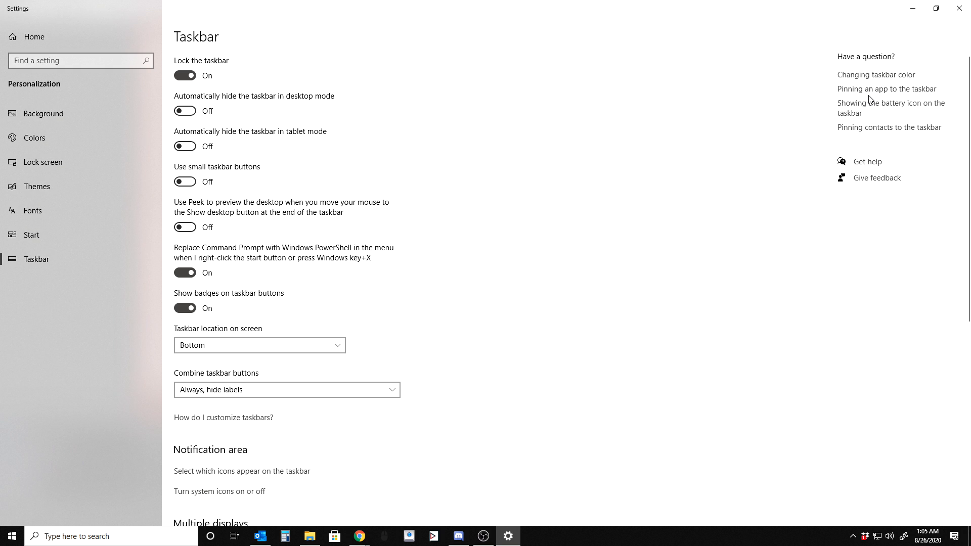
click(359, 537)
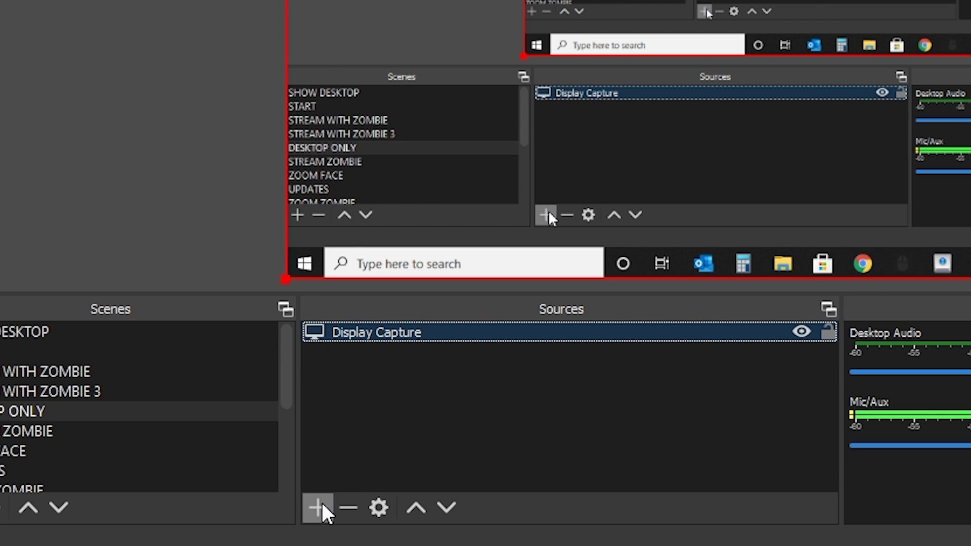
Open the add-source list under Sources to pick a new capture type.
click(317, 507)
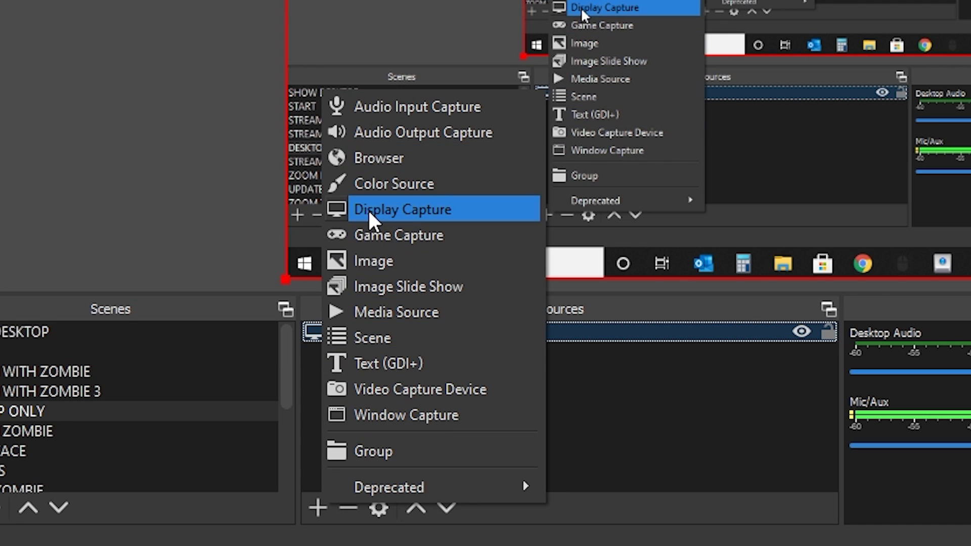
mouse_move(413, 235)
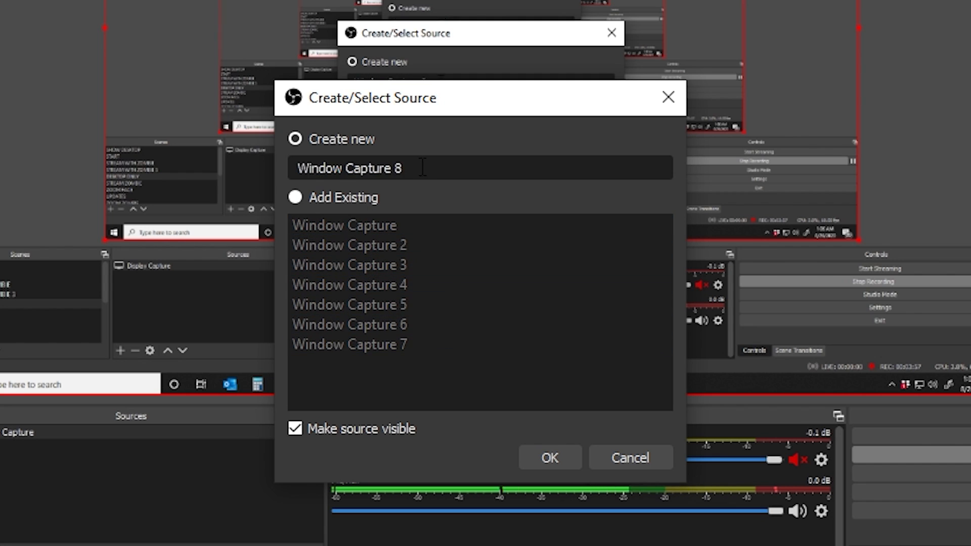
Name the new source 'Rob...' (Roblox) and bring up its context menu in the Sources dock.
text(Rob)
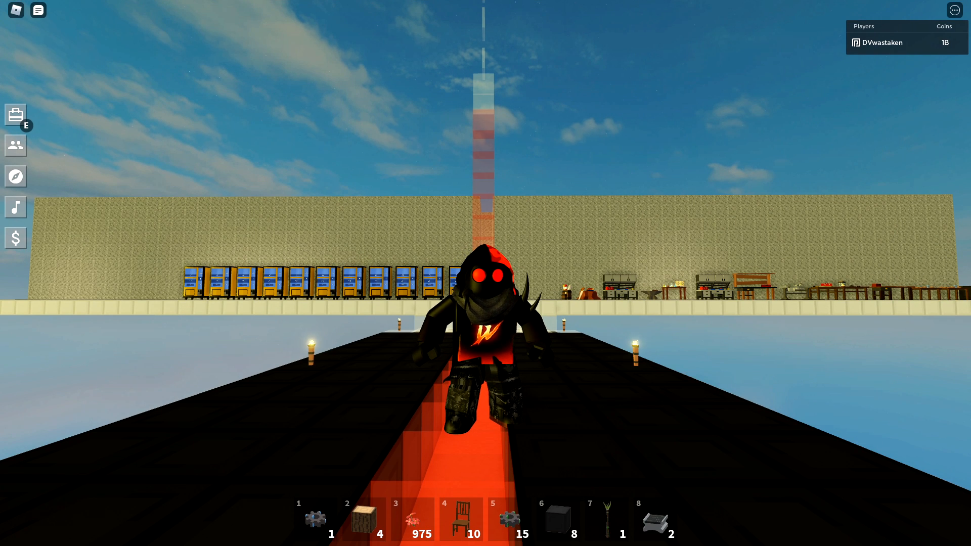
right_click(190, 339)
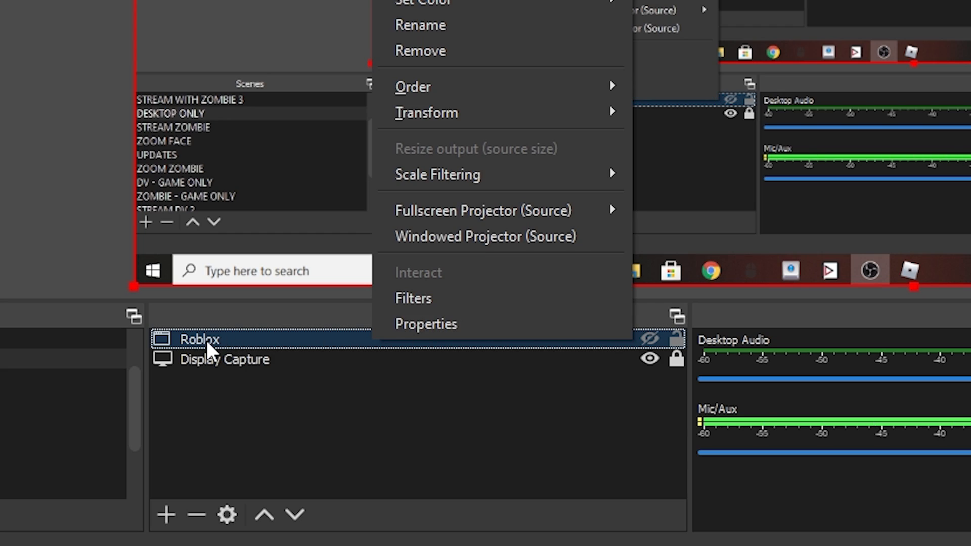
In the Roblox source properties, set the captured window to the Roblox game window.
click(426, 324)
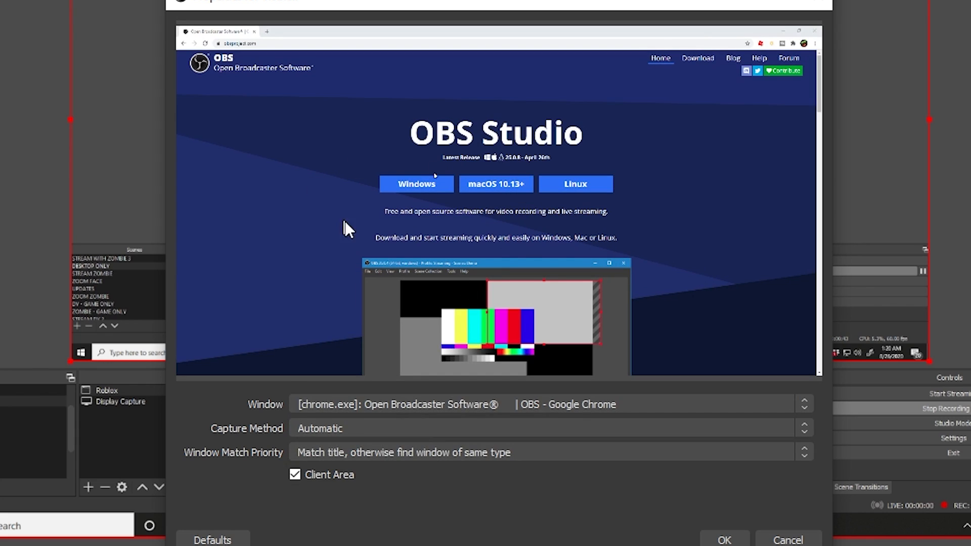
click(804, 403)
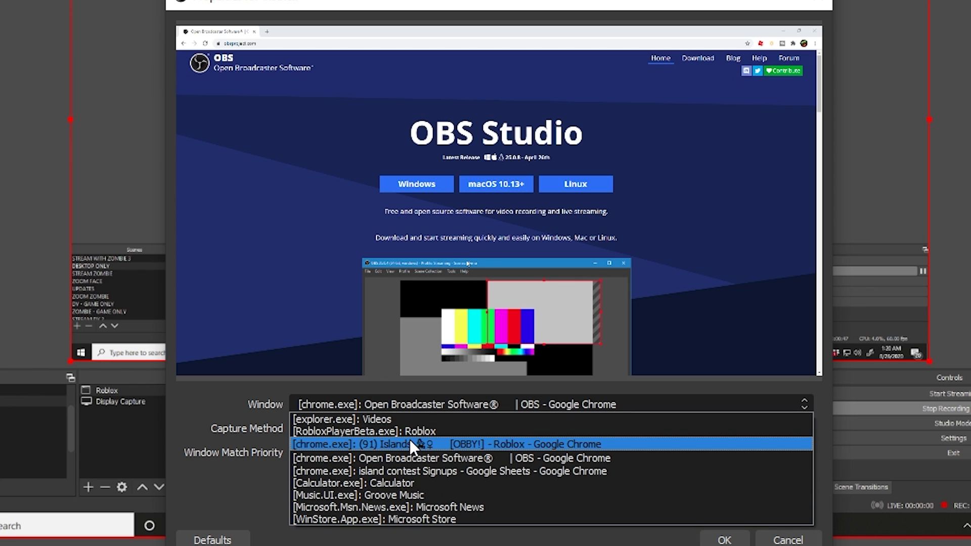
click(421, 444)
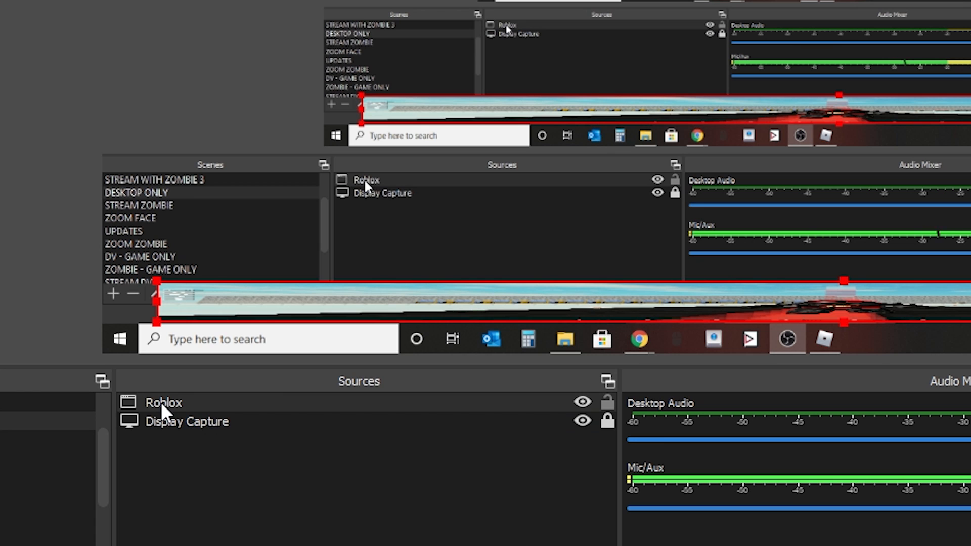
Bring up the Roblox source options to reach its Transform choices.
right_click(162, 402)
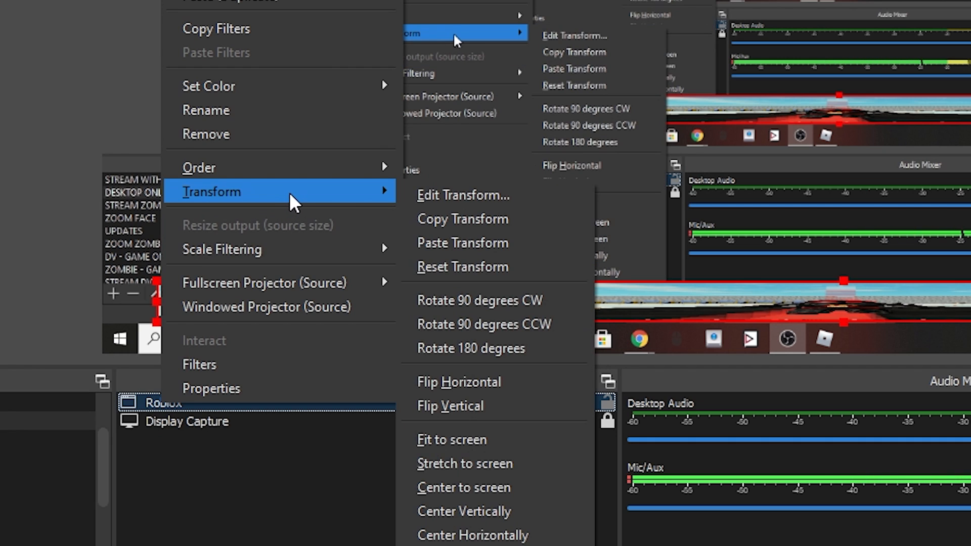
mouse_move(461, 294)
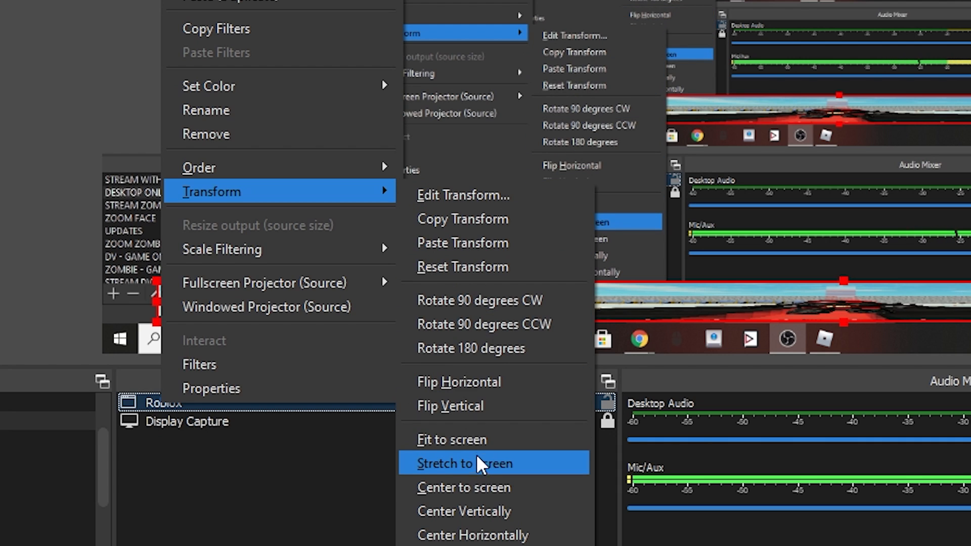
mouse_move(494, 324)
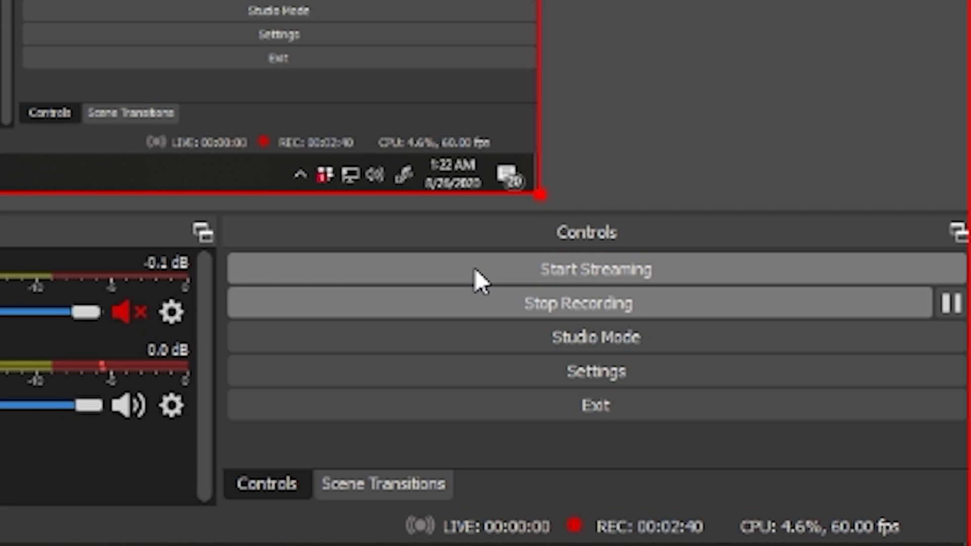
mouse_move(669, 313)
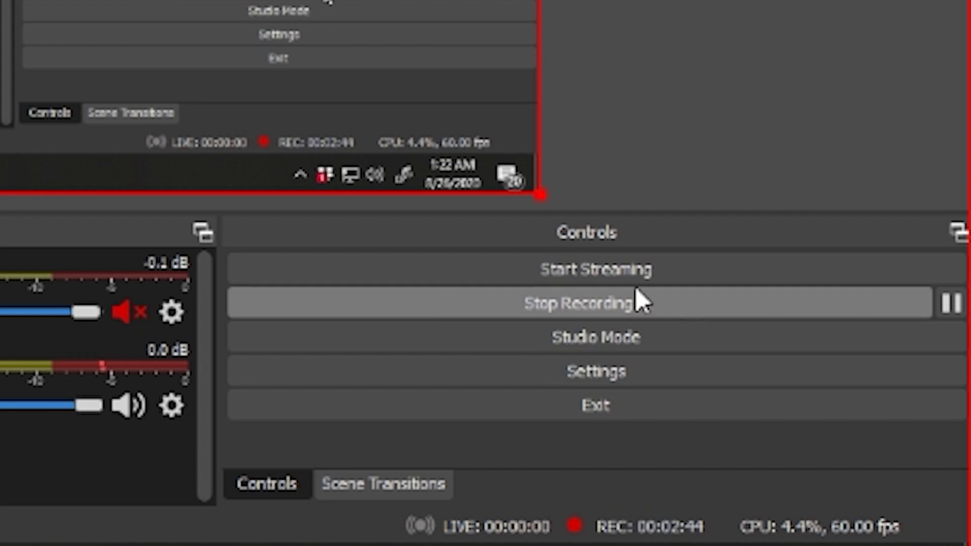
mouse_move(534, 315)
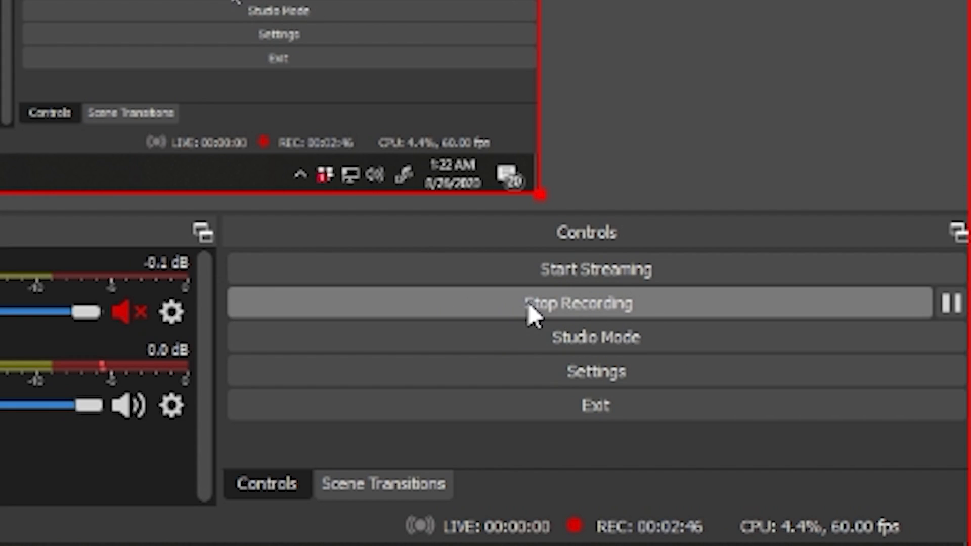
Open the OBS settings window on the General page.
click(19, 50)
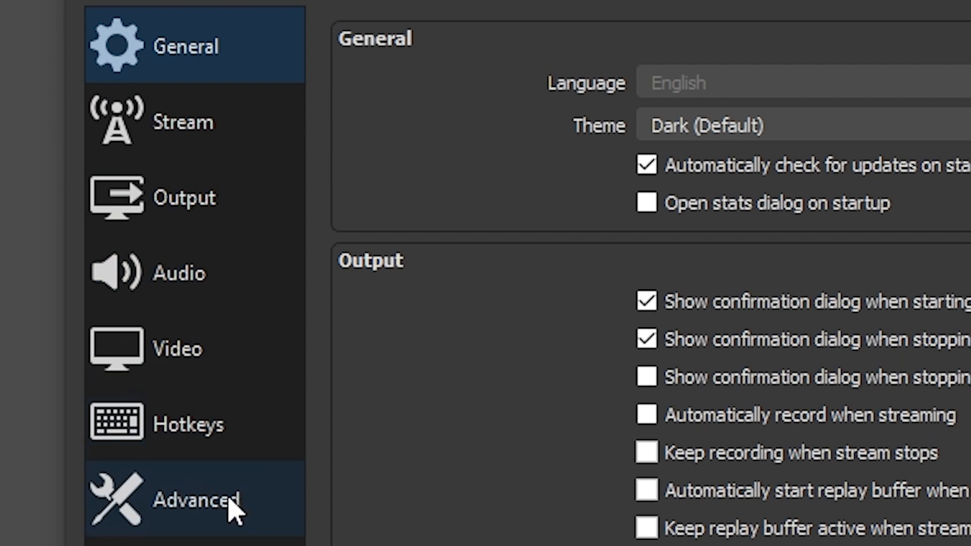
Show the Video page with 1920x1080 canvas and output resolution at 60 FPS.
click(176, 348)
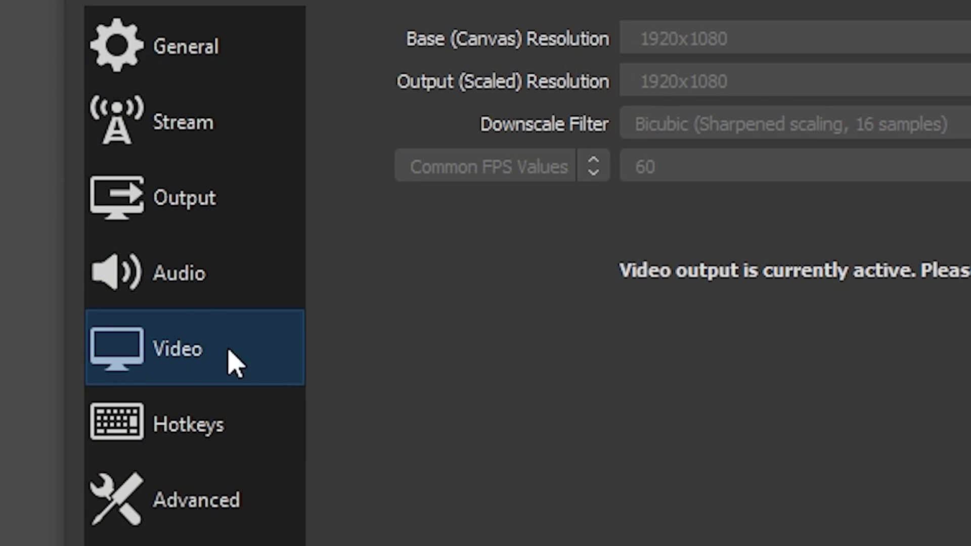
mouse_move(213, 319)
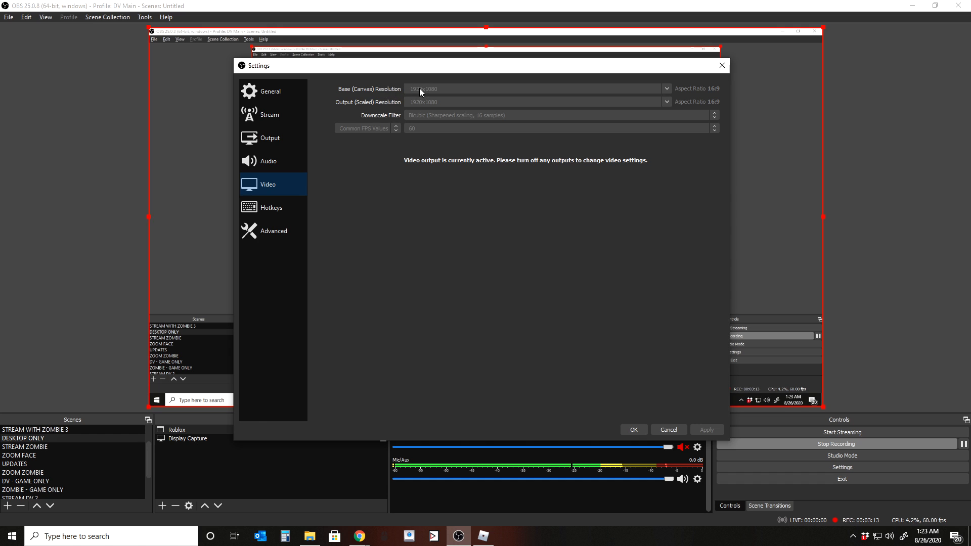
mouse_move(430, 95)
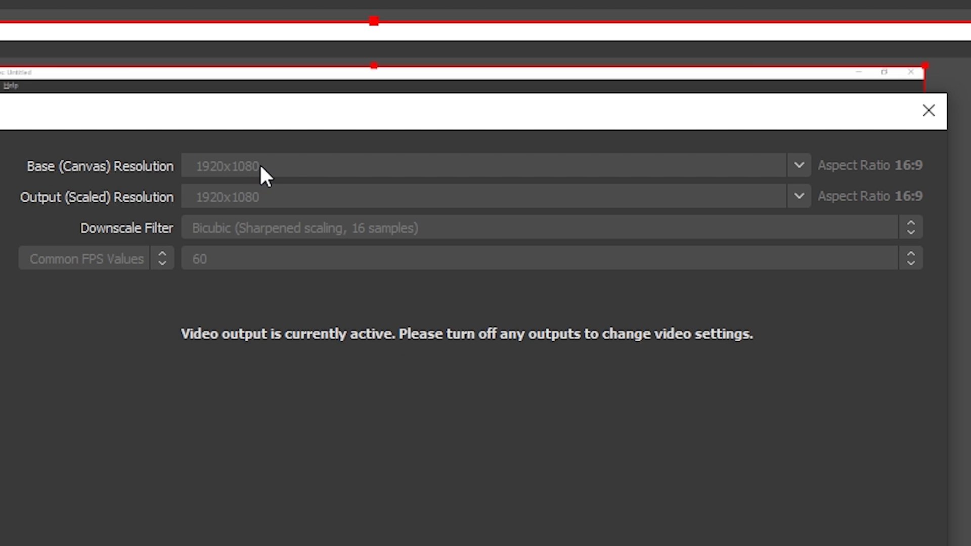
mouse_move(216, 176)
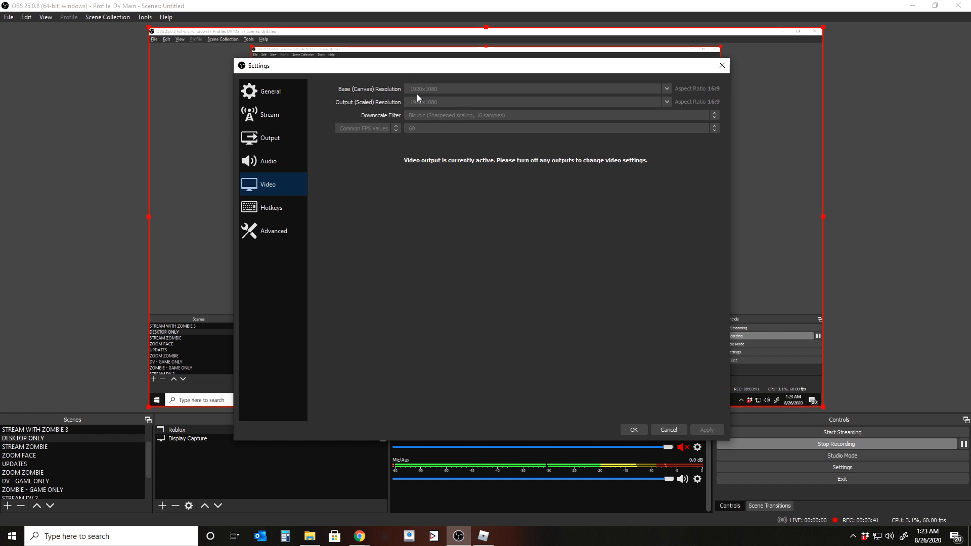
mouse_move(388, 94)
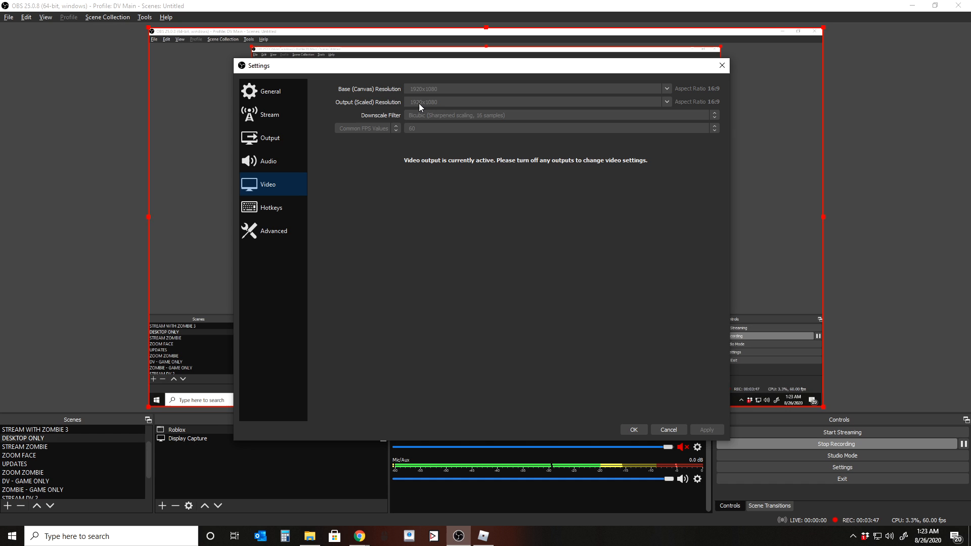
mouse_move(399, 92)
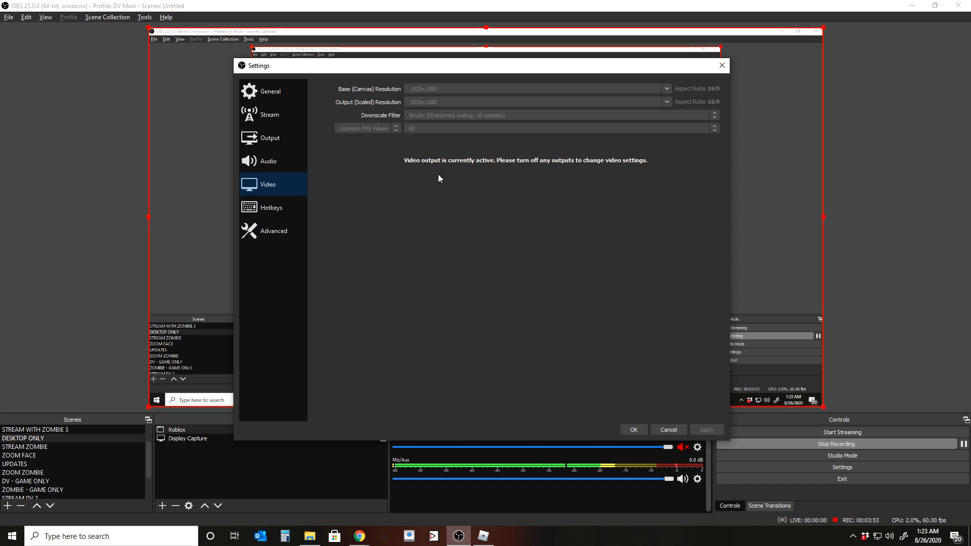
mouse_move(646, 142)
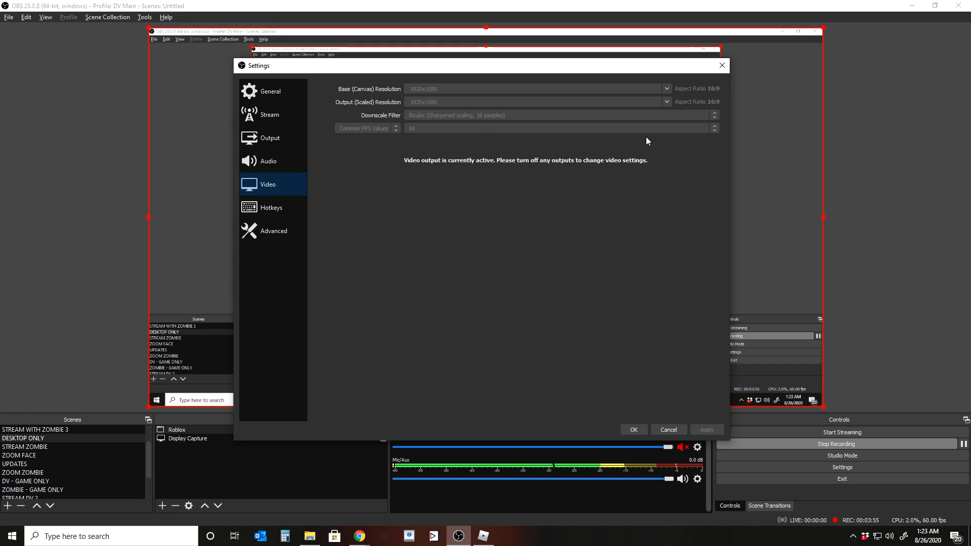
mouse_move(622, 185)
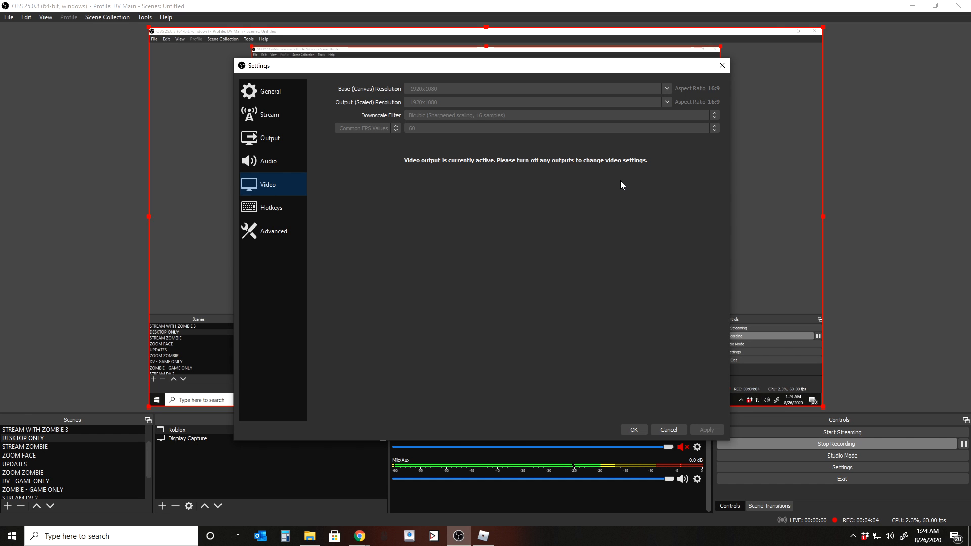
mouse_move(363, 116)
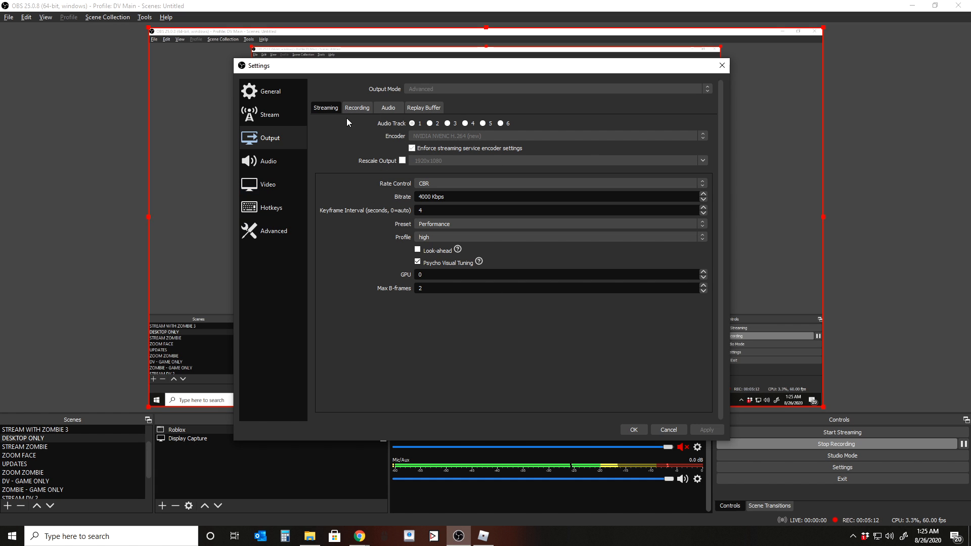
mouse_move(520, 272)
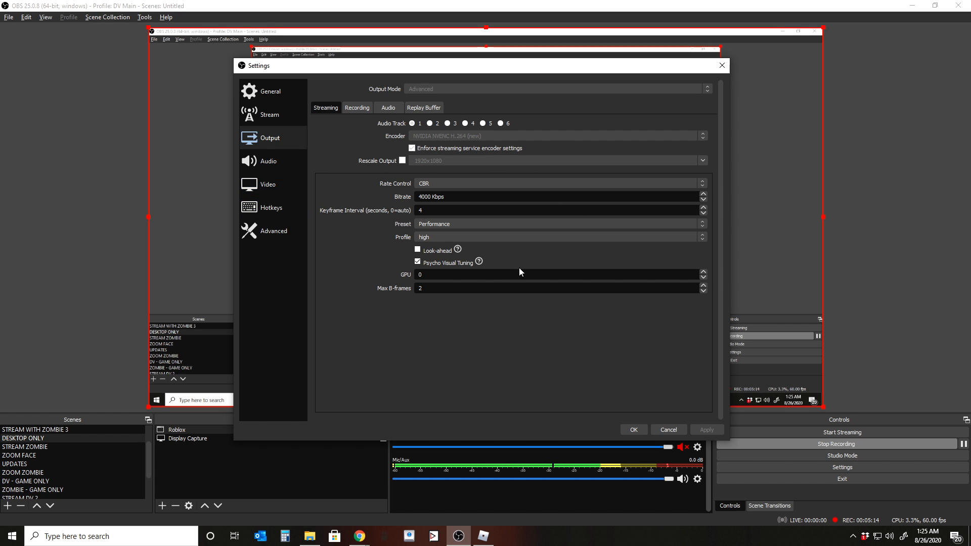
mouse_move(322, 159)
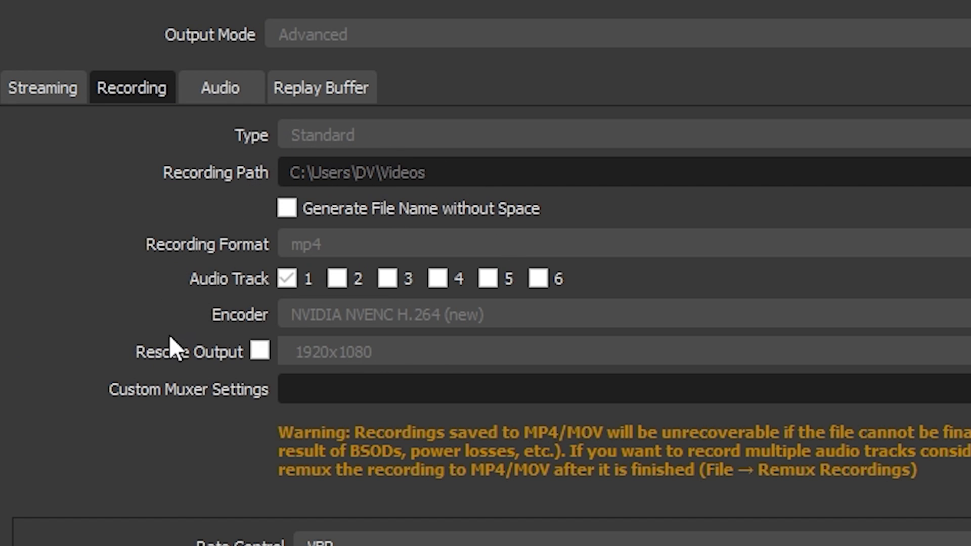
mouse_move(254, 338)
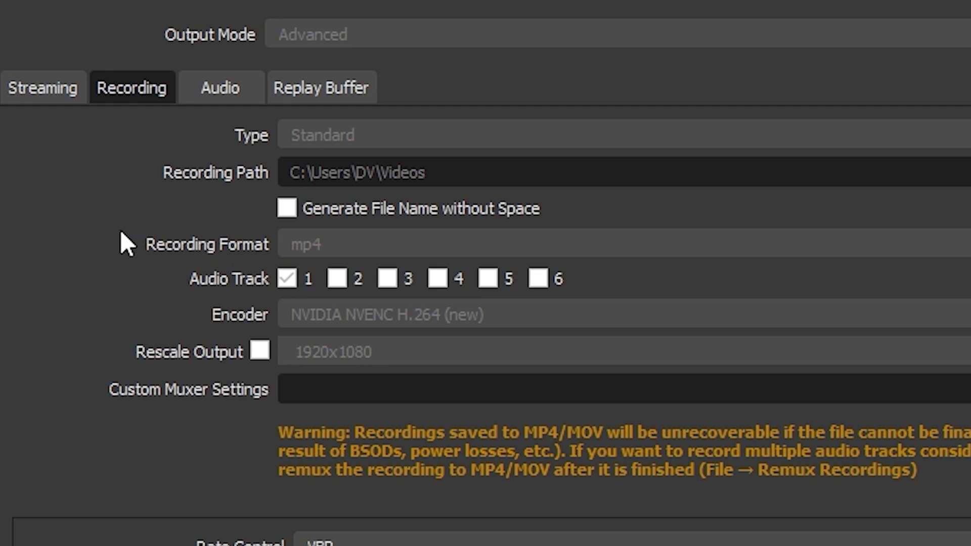
mouse_move(319, 250)
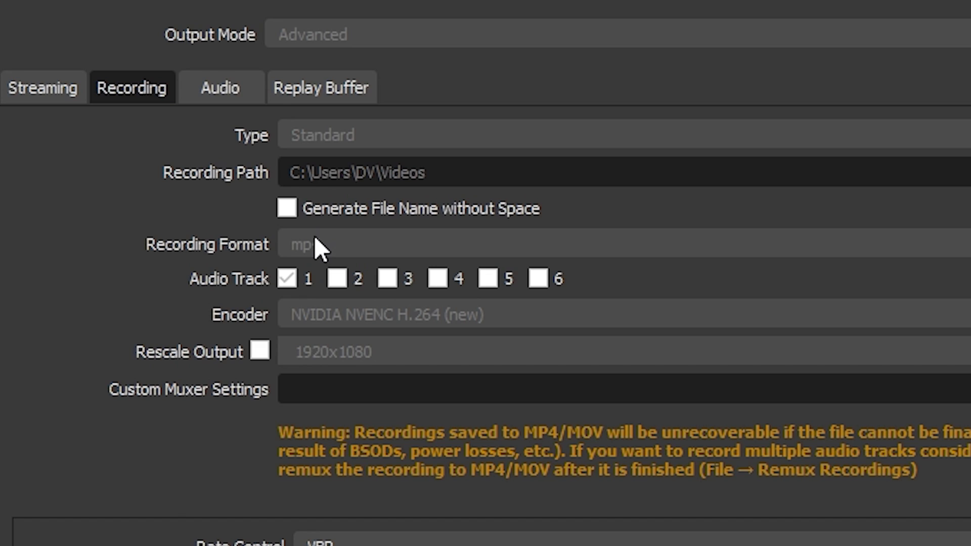
mouse_move(333, 215)
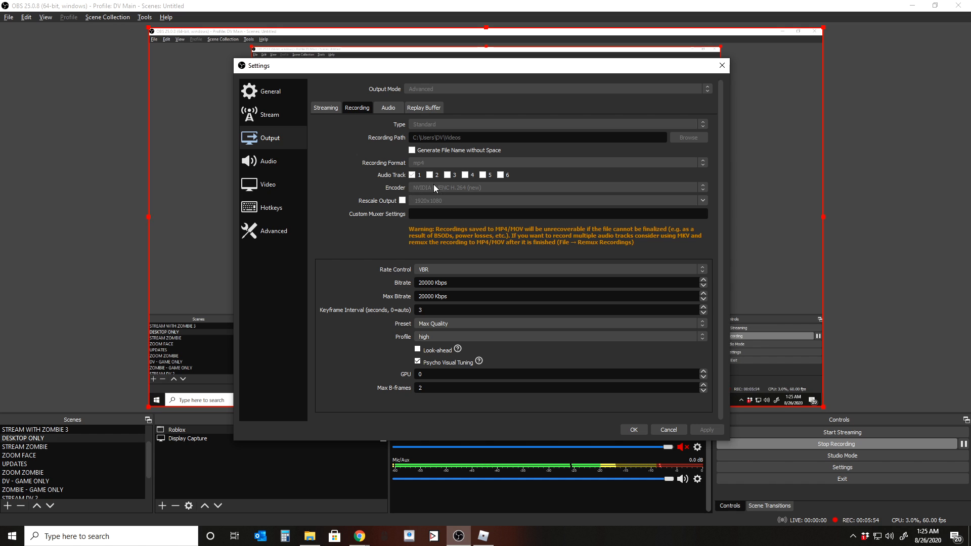
mouse_move(415, 194)
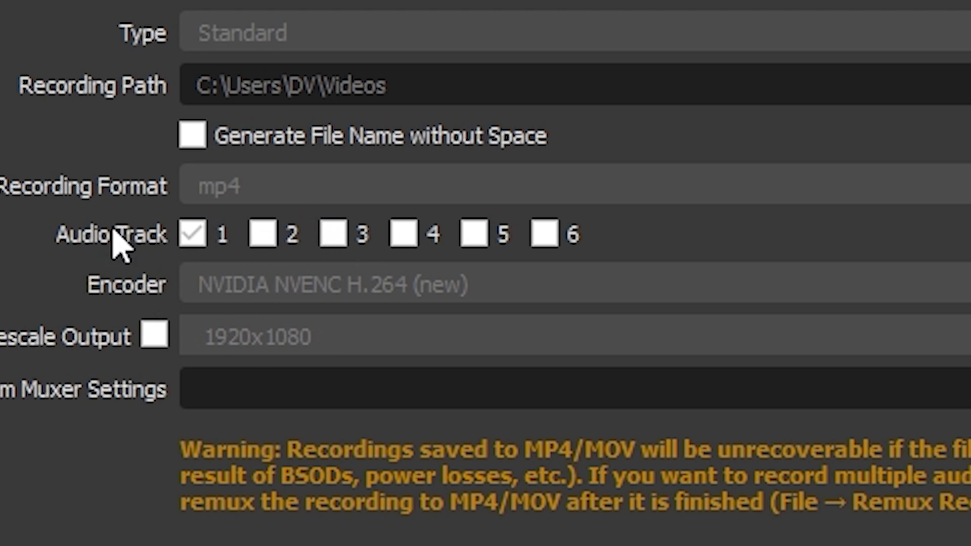
mouse_move(343, 338)
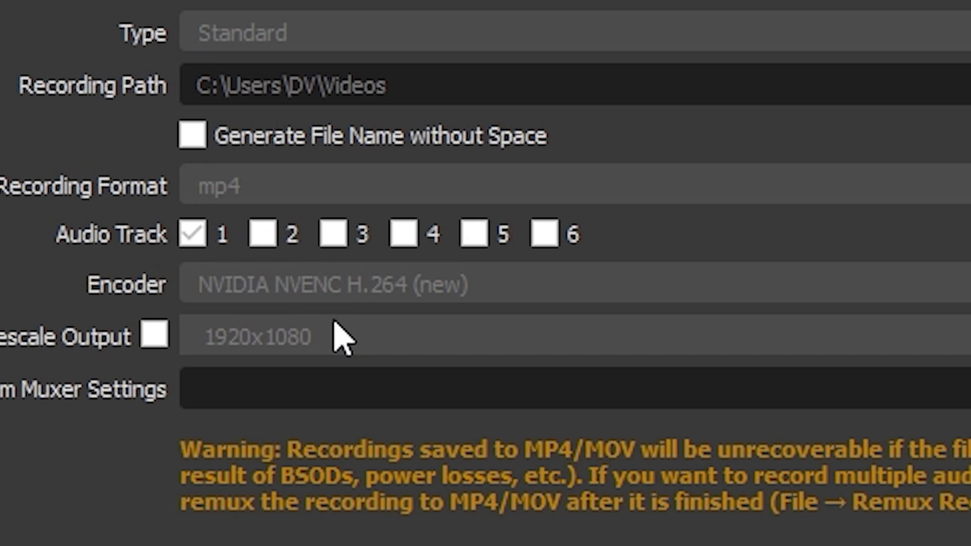
mouse_move(529, 263)
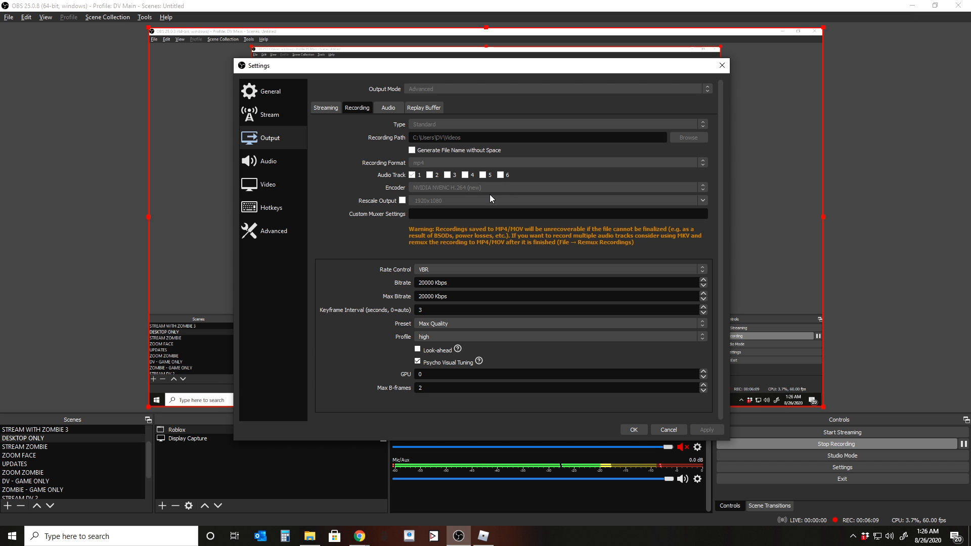
mouse_move(476, 197)
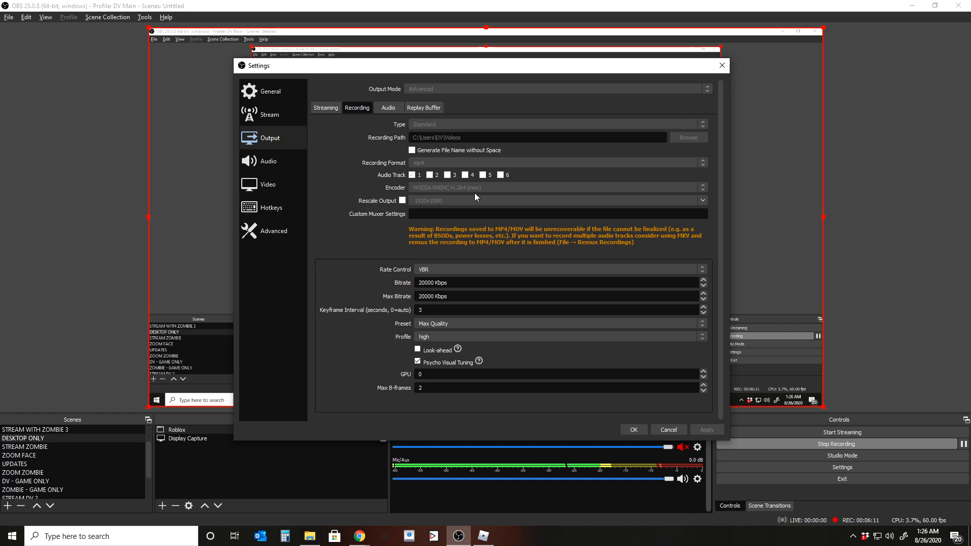
mouse_move(457, 195)
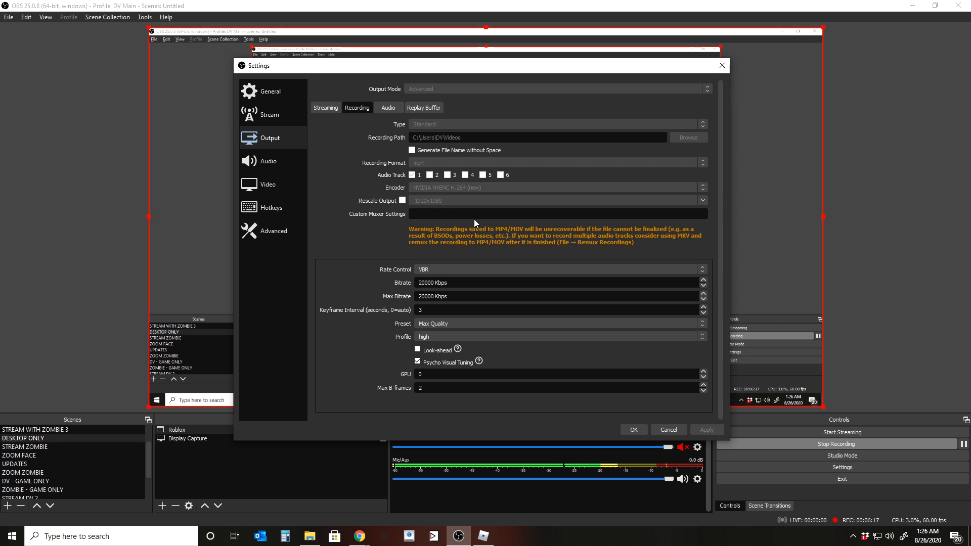
mouse_move(484, 199)
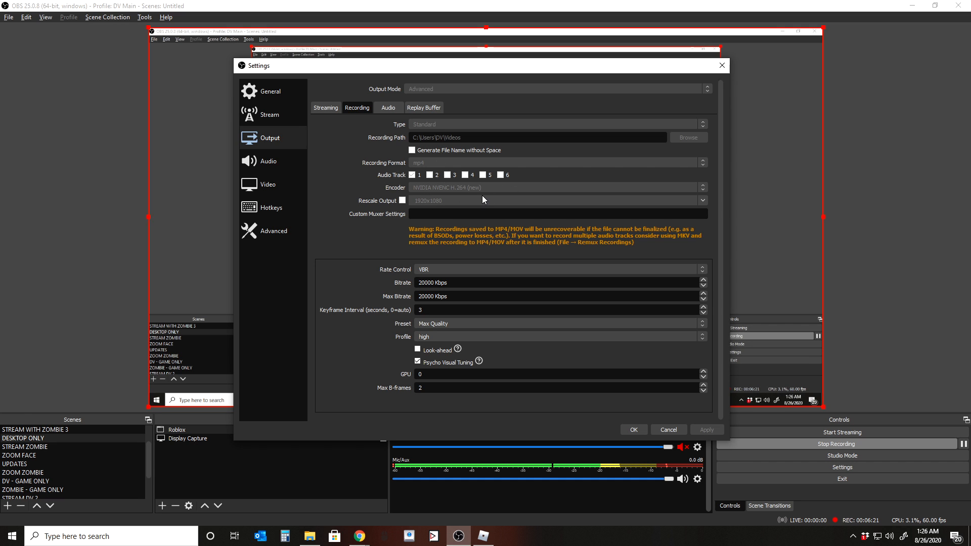
mouse_move(382, 195)
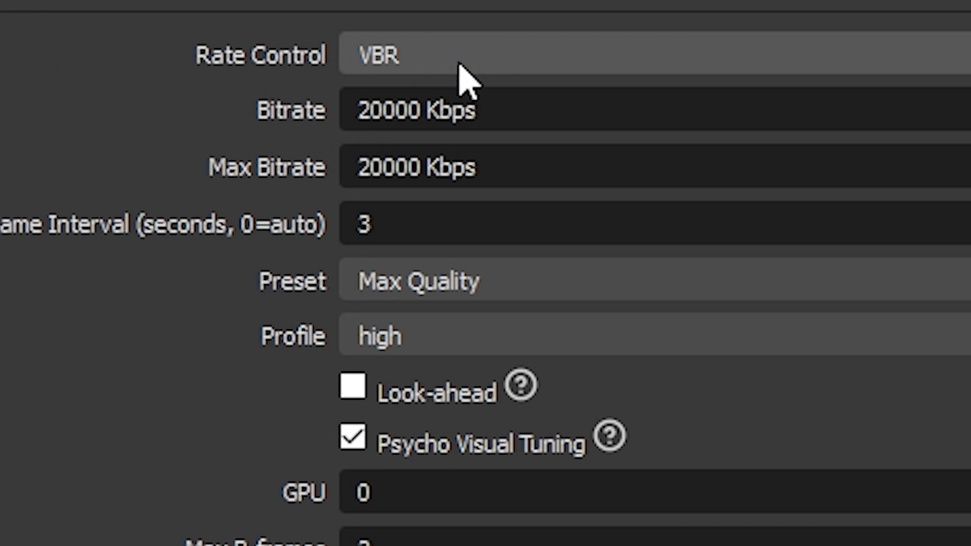
mouse_move(406, 74)
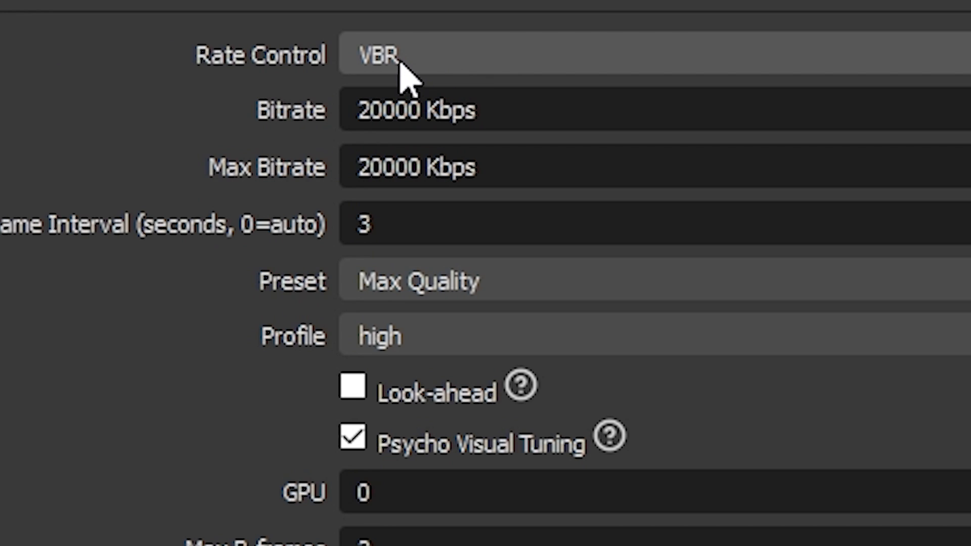
mouse_move(233, 22)
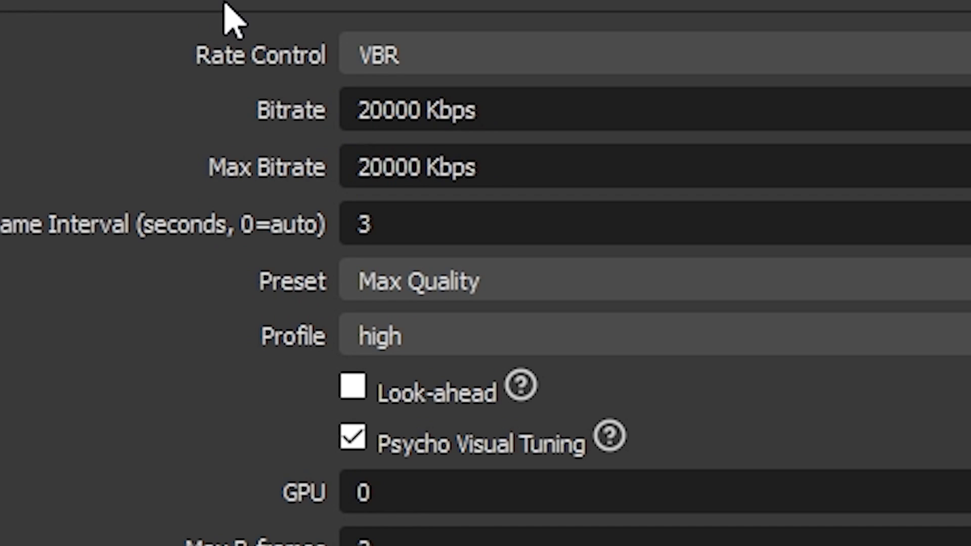
mouse_move(253, 35)
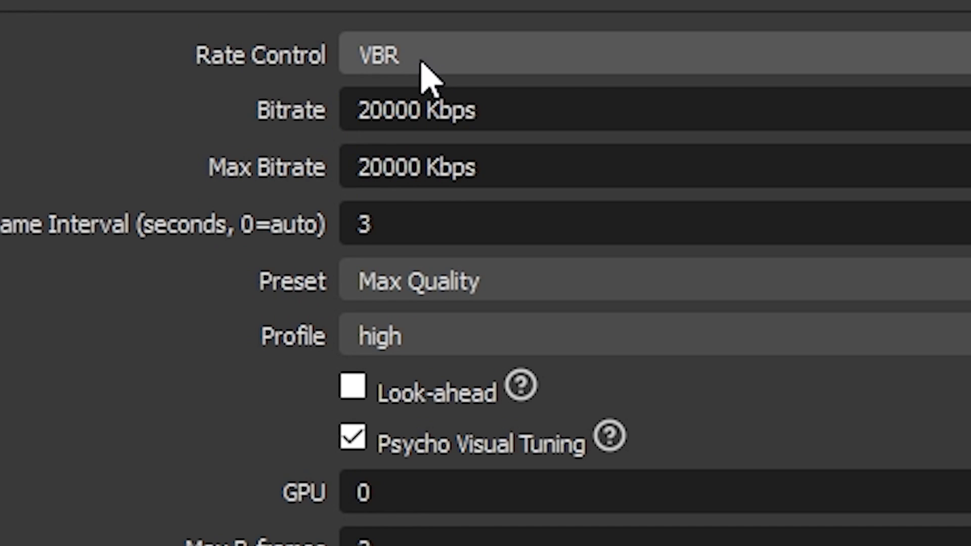
mouse_move(344, 64)
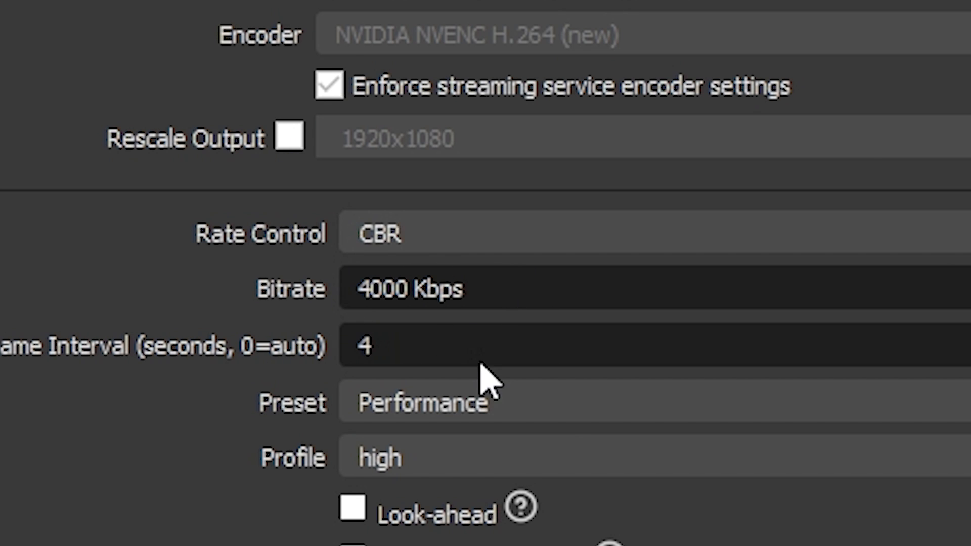
mouse_move(309, 291)
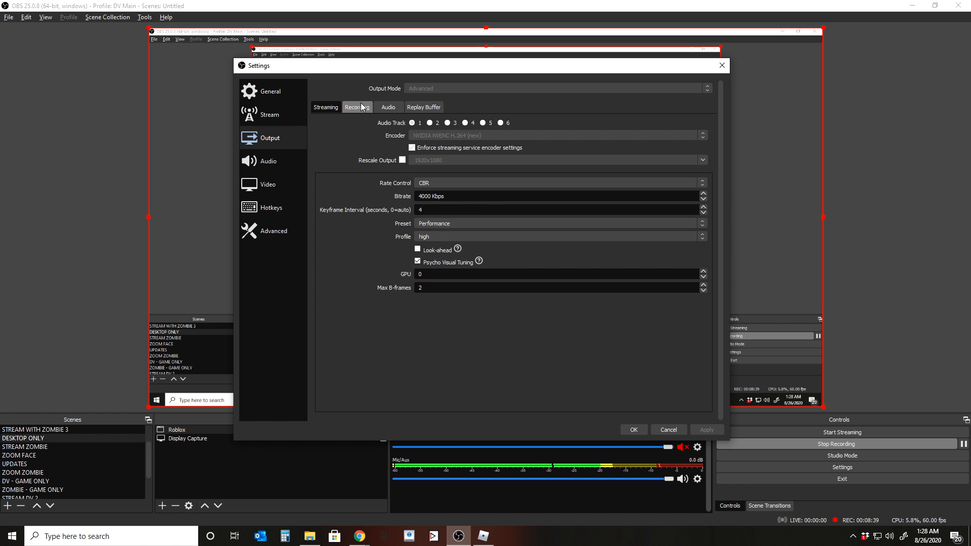
Keep recording rate control at VBR 20000 Kbps with the Max Quality preset and save the settings.
click(357, 106)
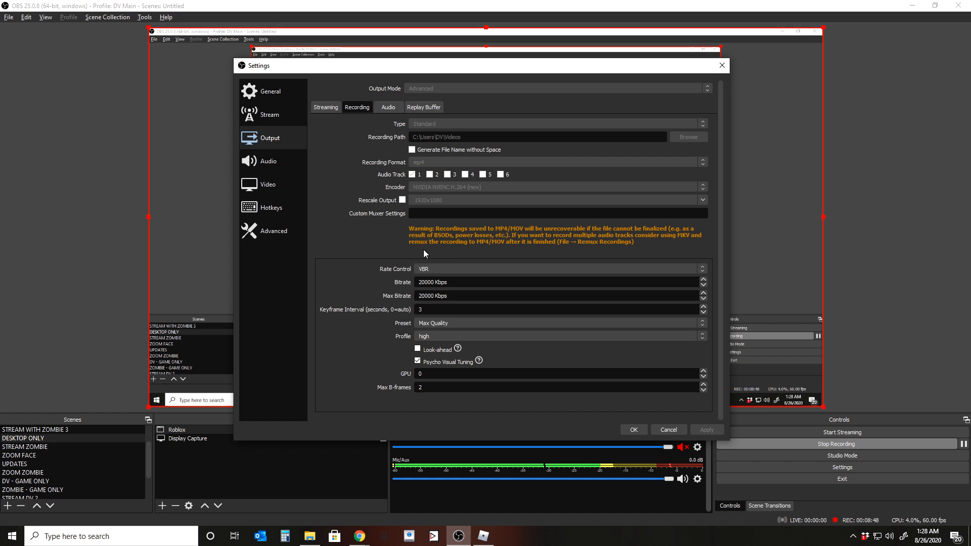
click(557, 268)
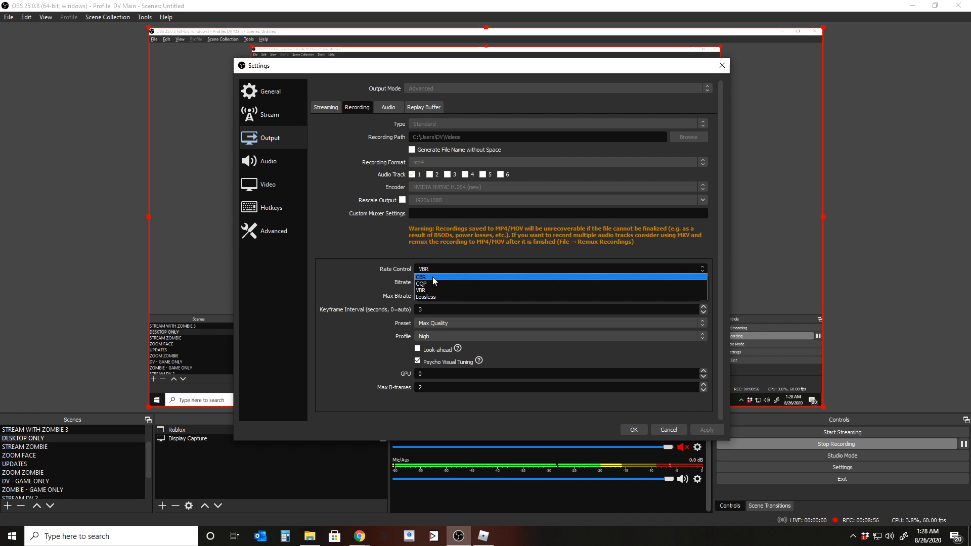
click(424, 278)
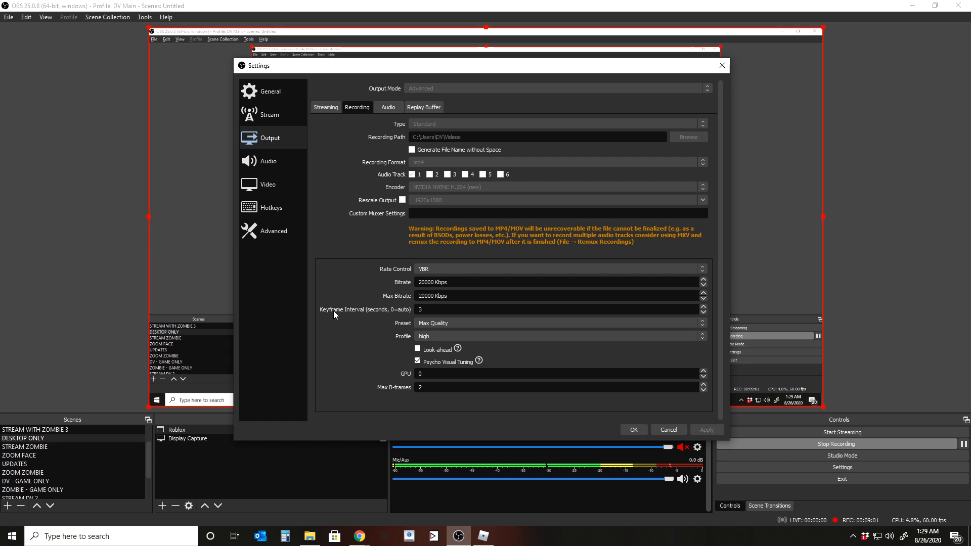
mouse_move(401, 332)
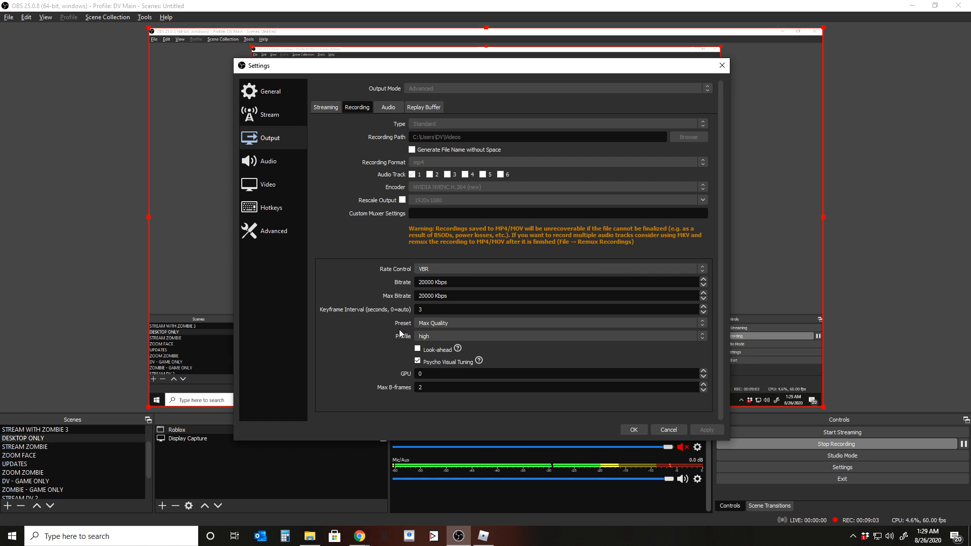
click(558, 336)
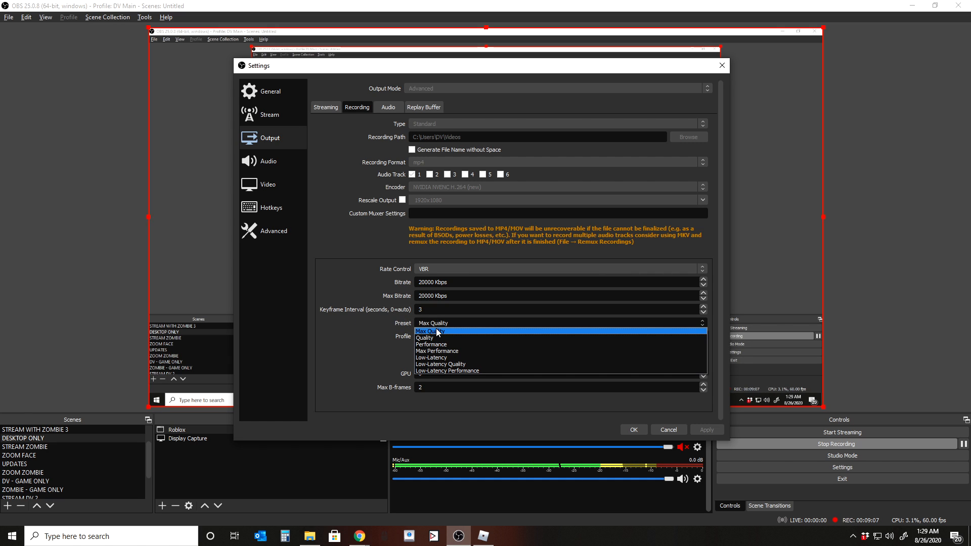
click(431, 337)
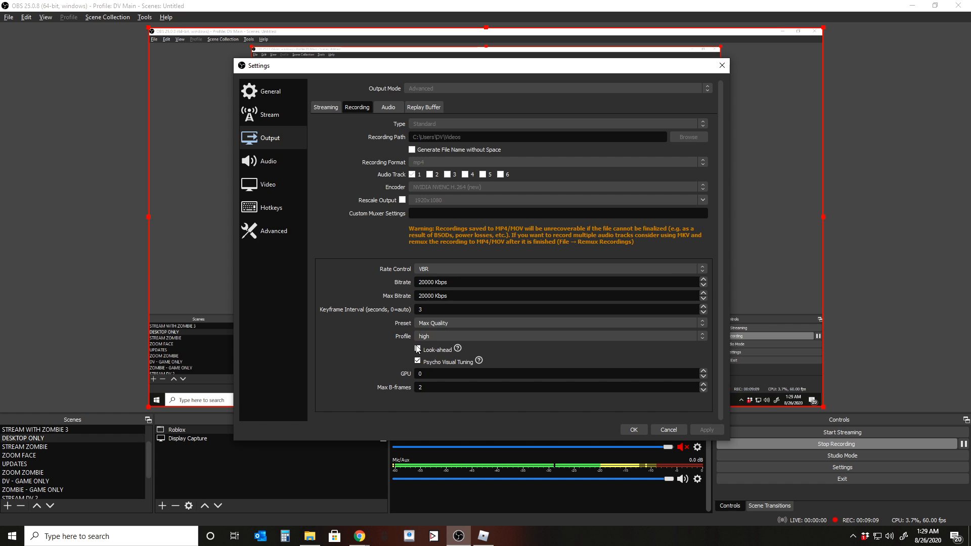
click(418, 349)
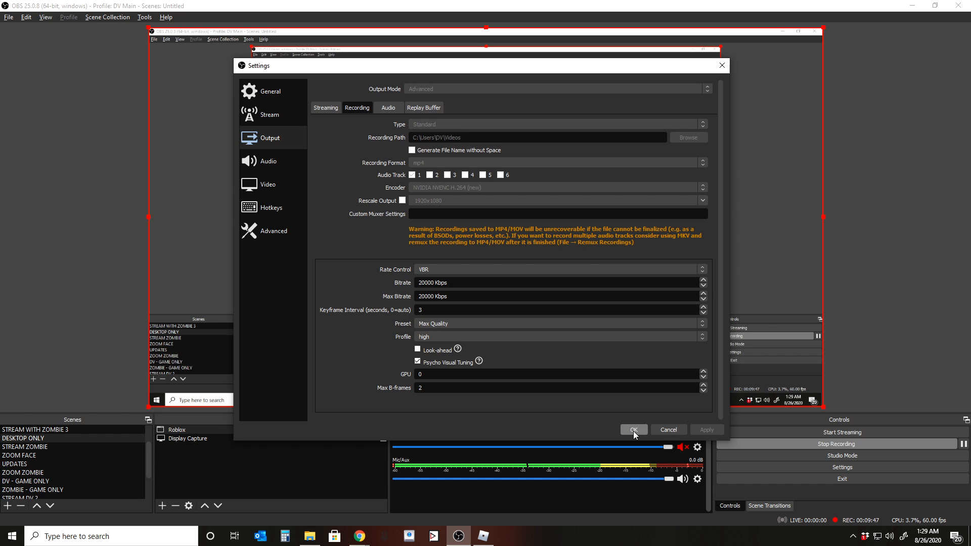
click(328, 119)
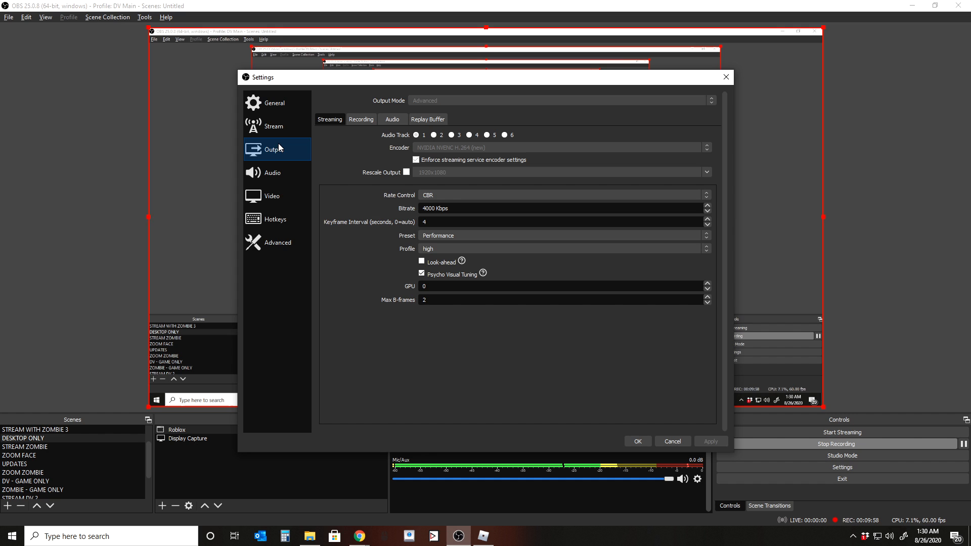
Reopen the settings window showing the General preferences.
click(361, 119)
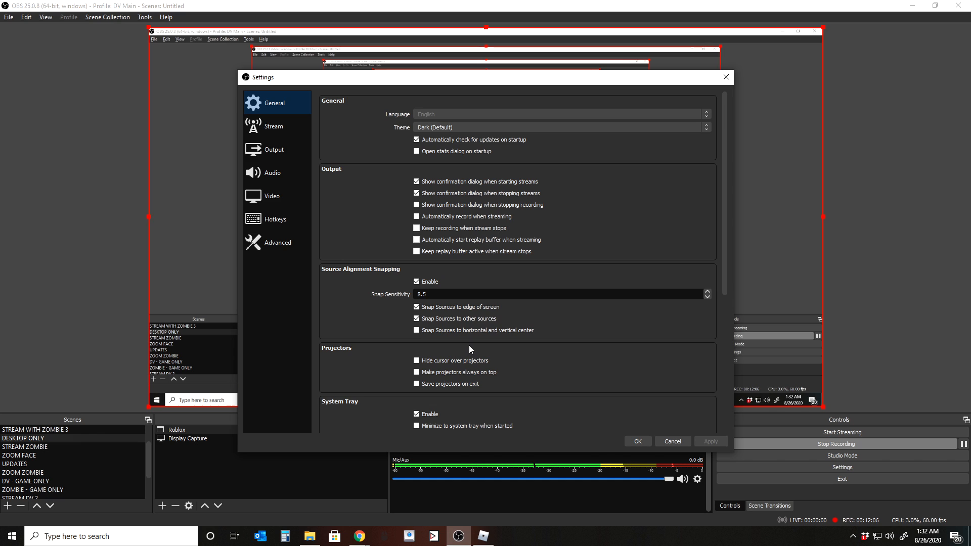
Review the Output page, then the Stream service settings.
click(273, 150)
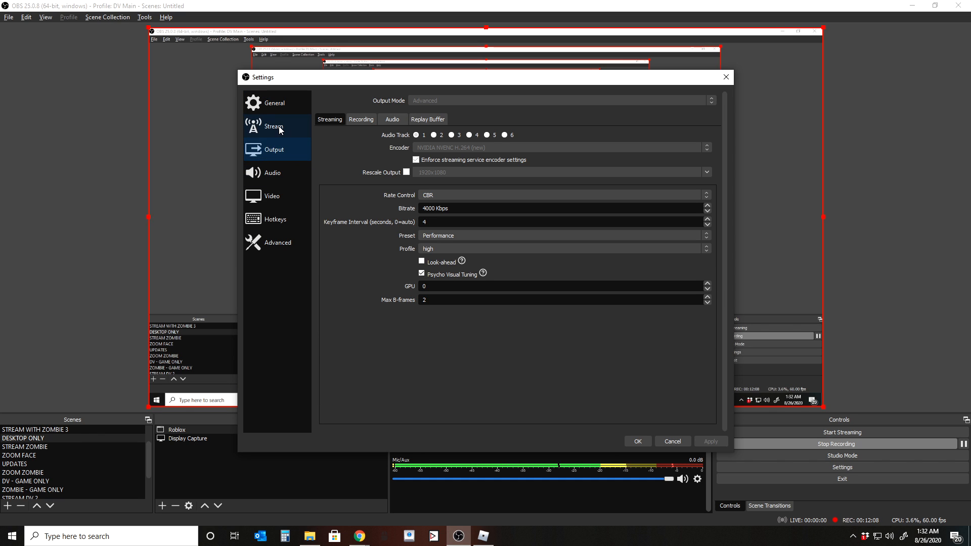
click(361, 119)
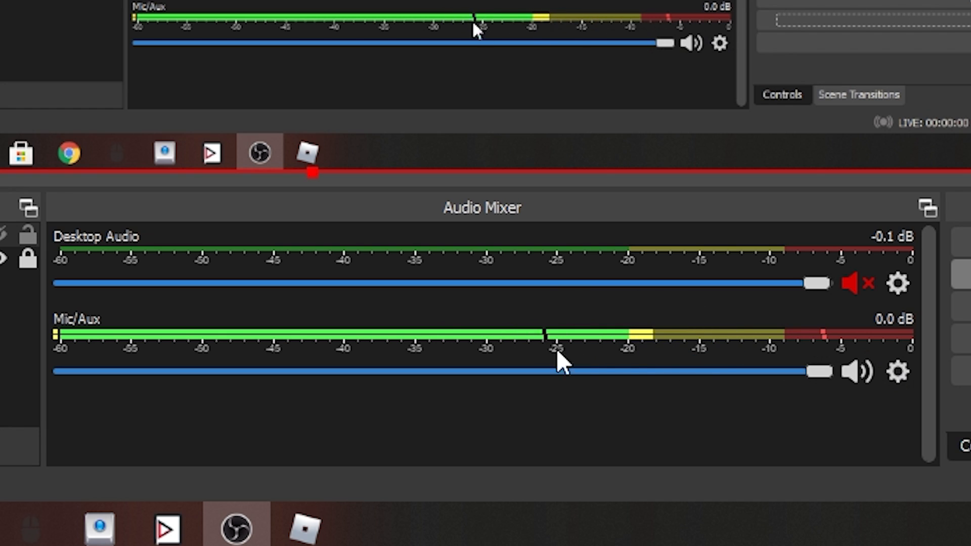
mouse_move(468, 304)
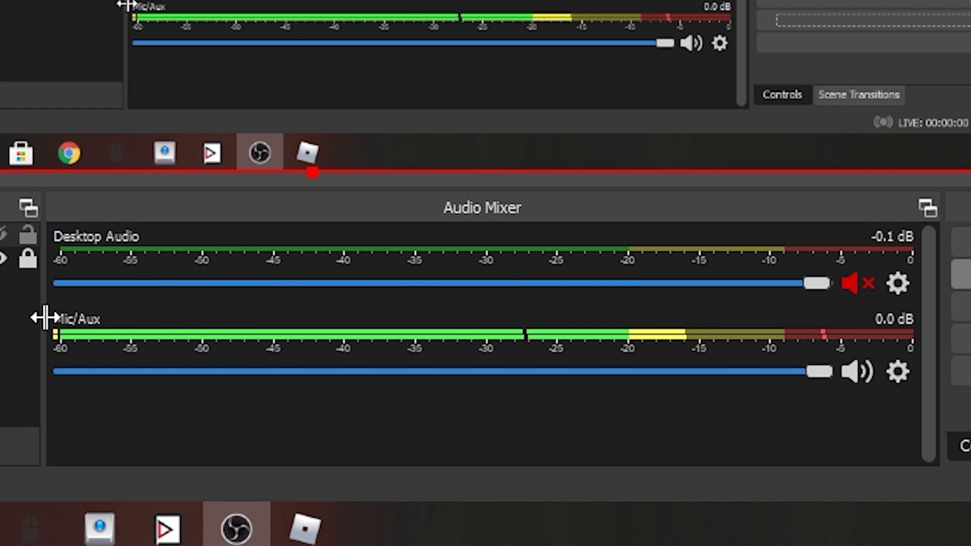
mouse_move(604, 397)
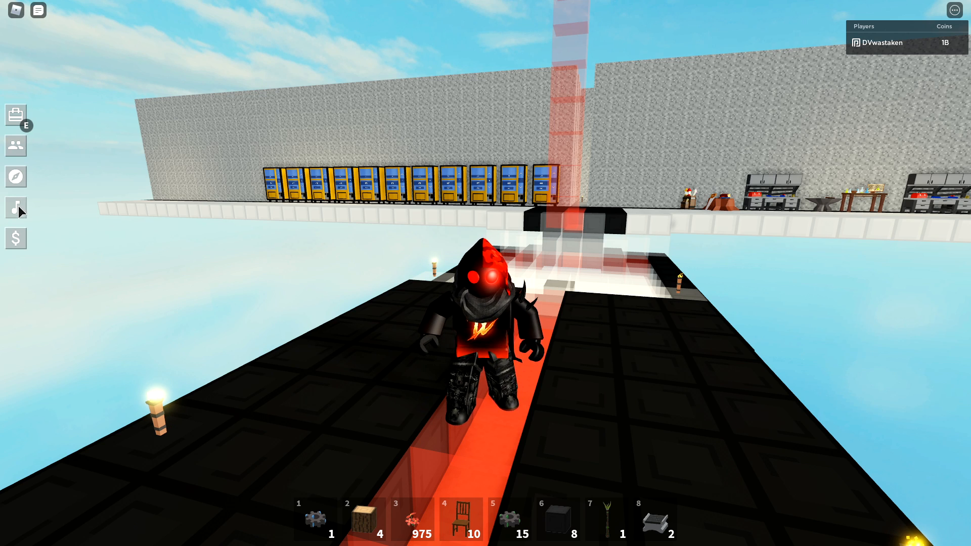
Leave the Roblox game menu with Escape while the recording keeps running.
key(Escape)
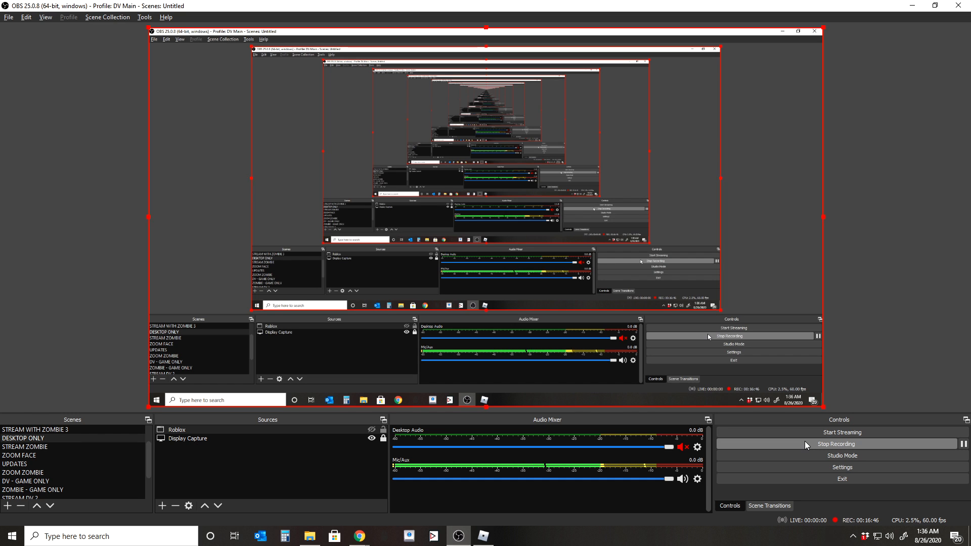
Show the Output settings' Recording page with MP4, NVENC, VBR 20000 Kbps and Max Quality.
click(841, 467)
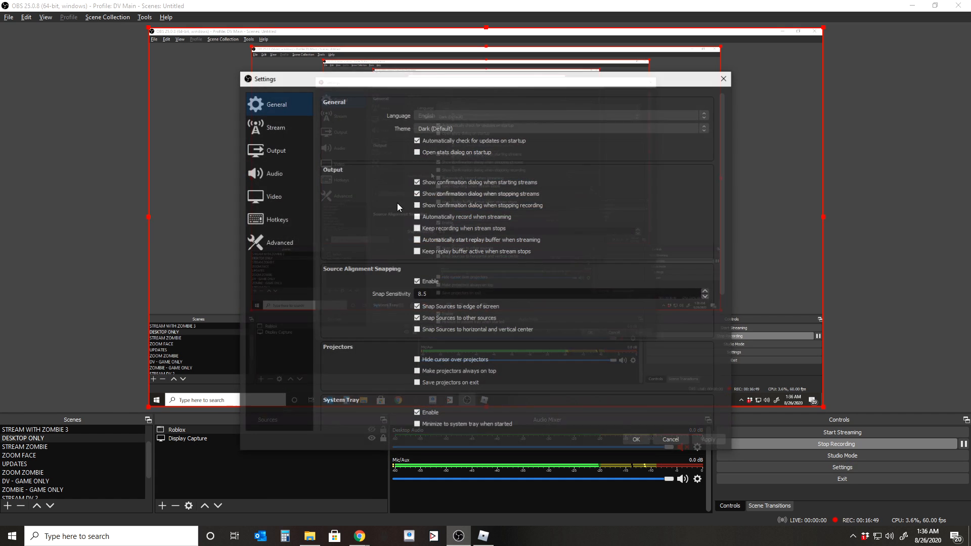
click(274, 150)
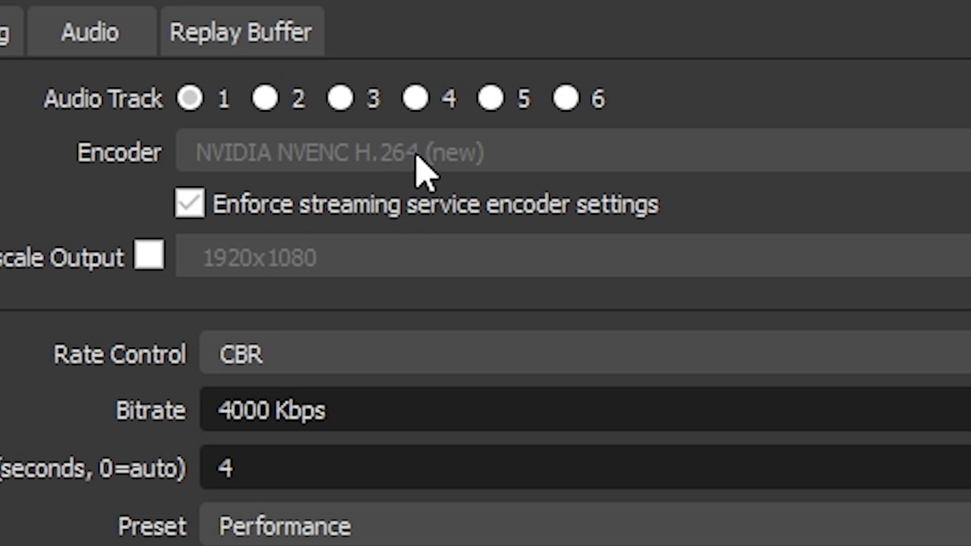
mouse_move(213, 266)
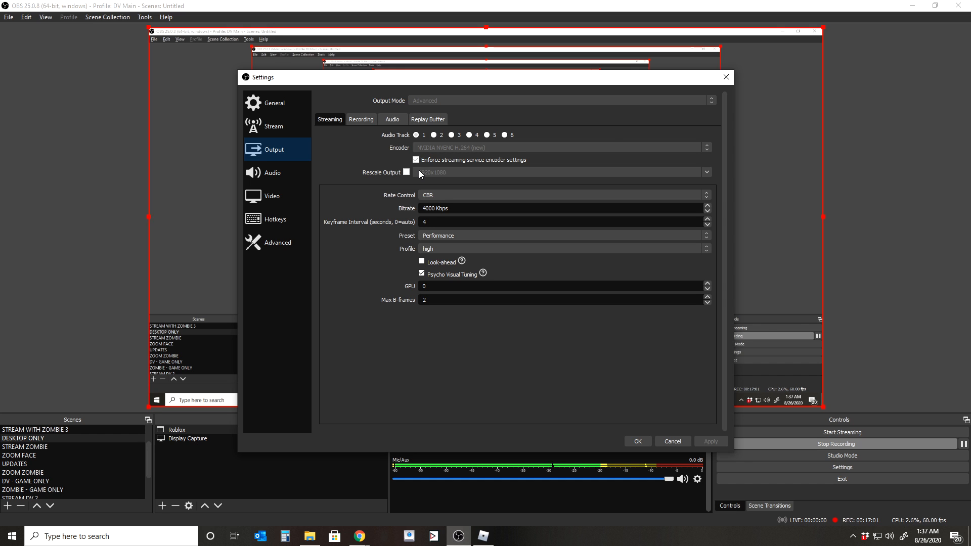
click(360, 119)
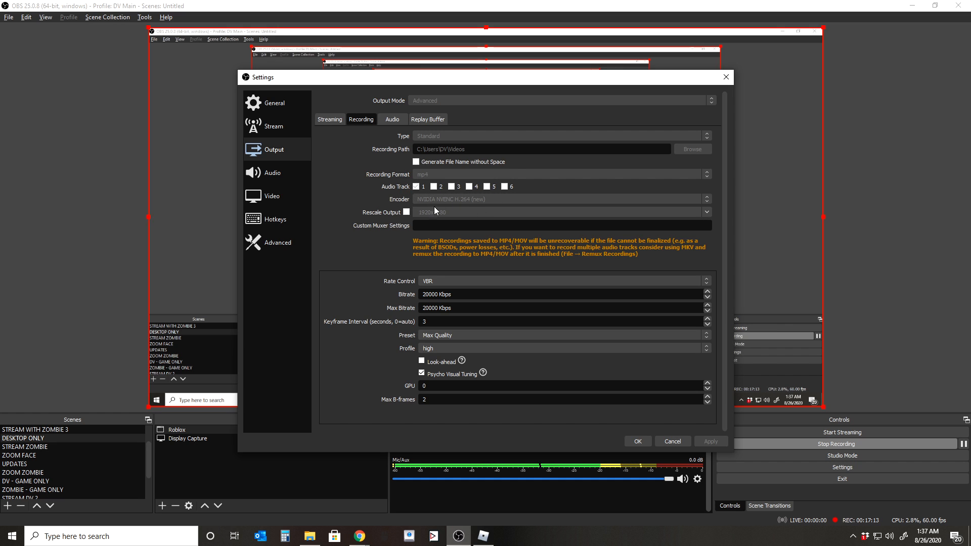
mouse_move(459, 195)
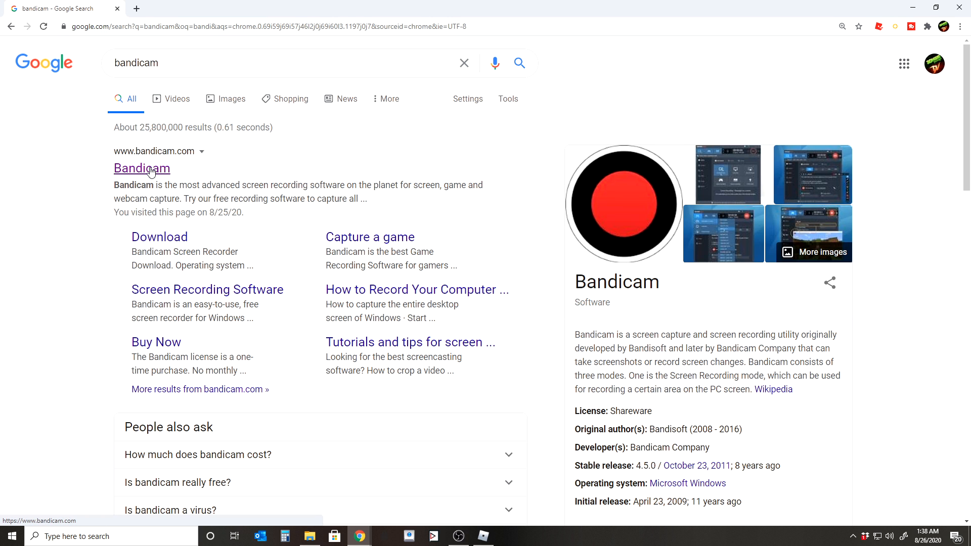
Browse the Bandicam homepage down through recording modes, video overview and Main Features.
click(142, 168)
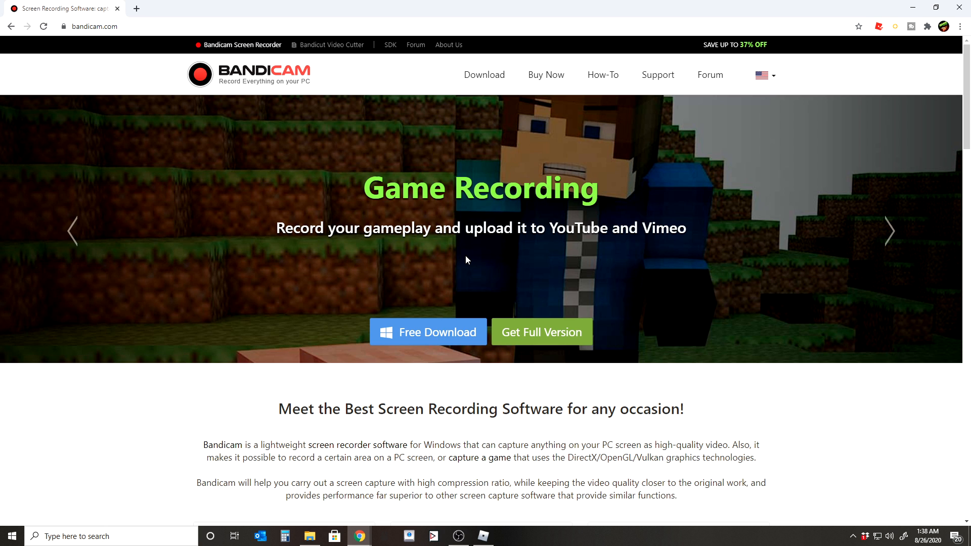
scroll(down, 3)
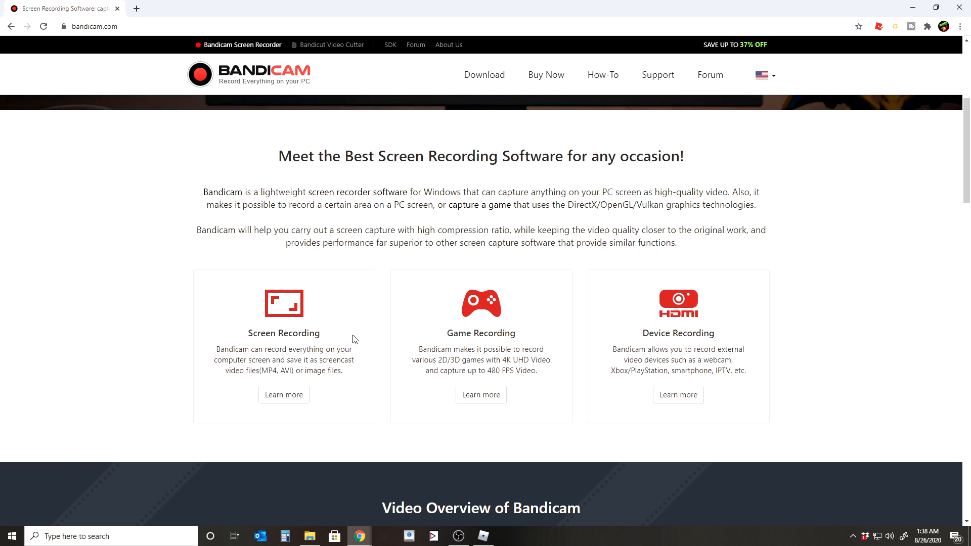
scroll(down, 3)
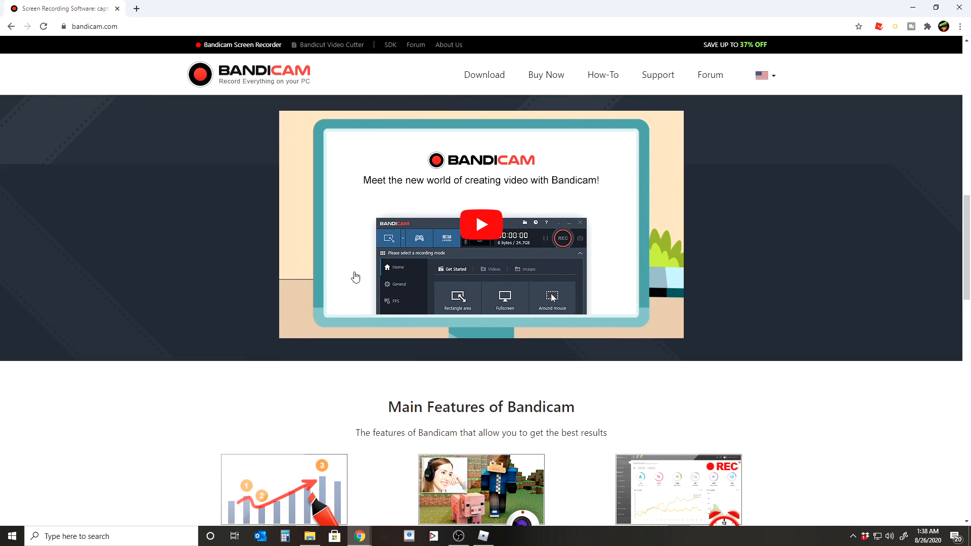
scroll(down, 3)
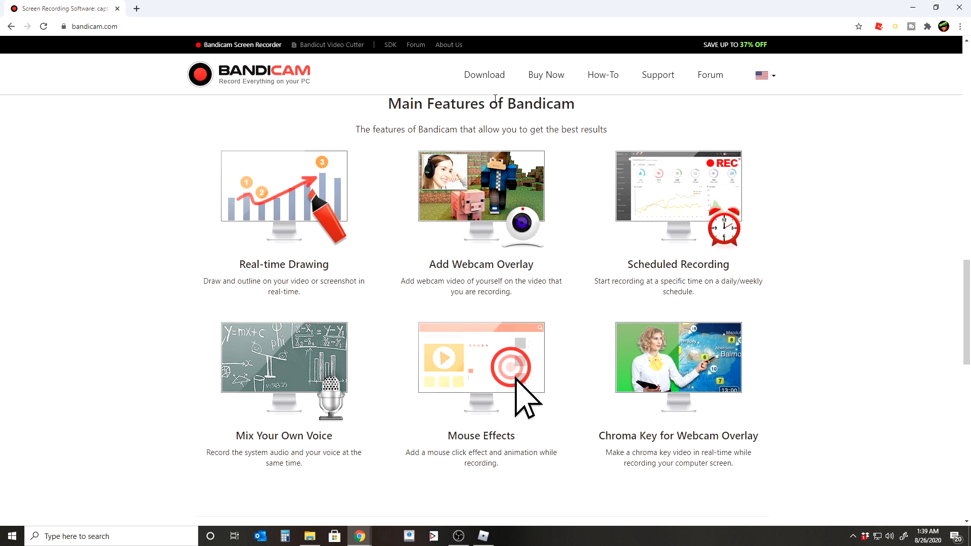
Show the Buy Now pricing page listing 1-PC, 2-PC, Bandicam + Bandicut and upgrade licences.
click(546, 75)
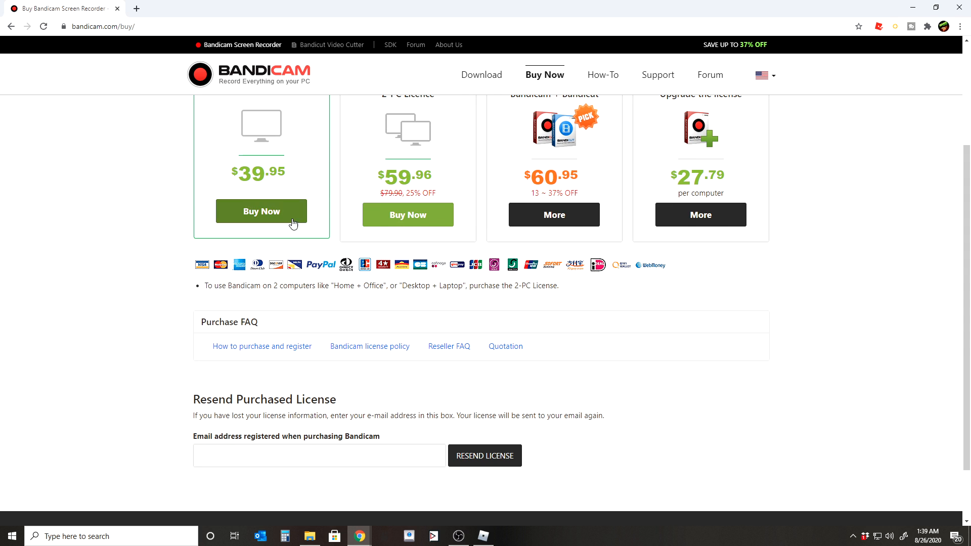
mouse_move(420, 63)
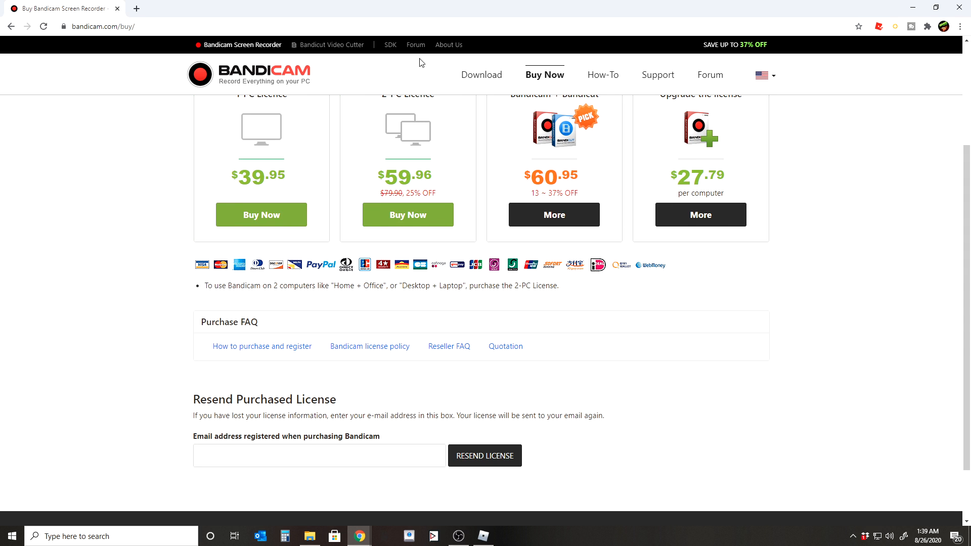
scroll(up, 3)
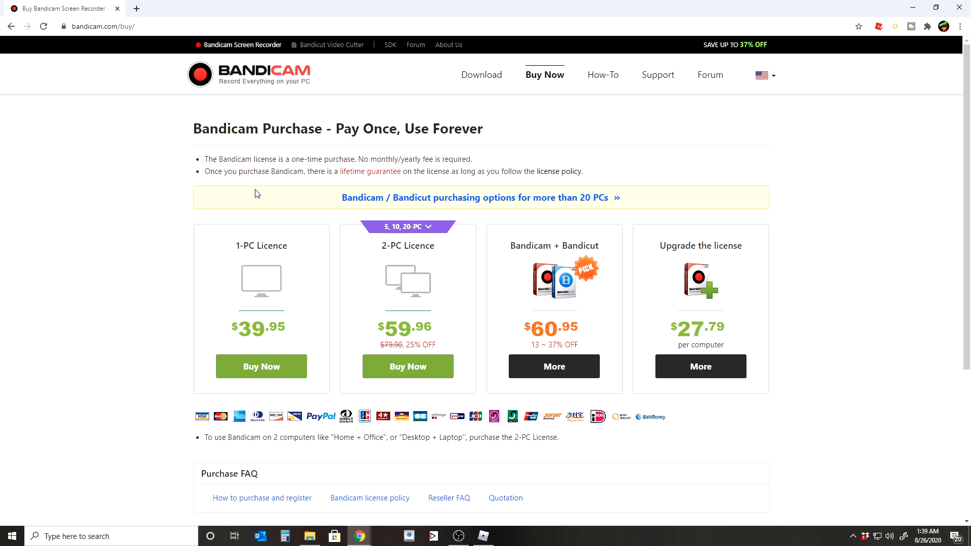